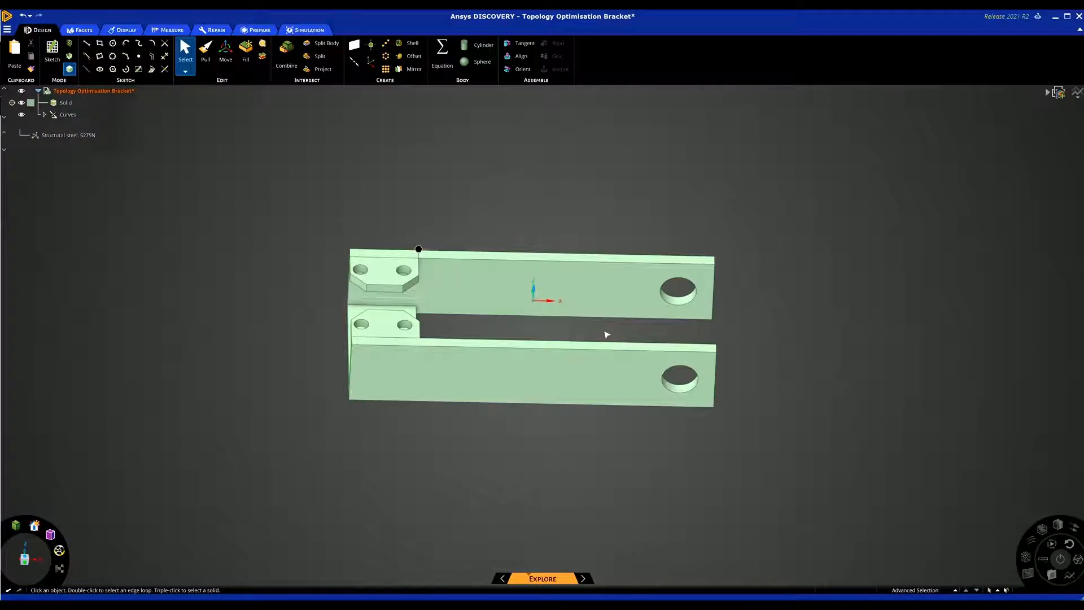
{"action": "mouse_move", "coordinate": [542, 217]}
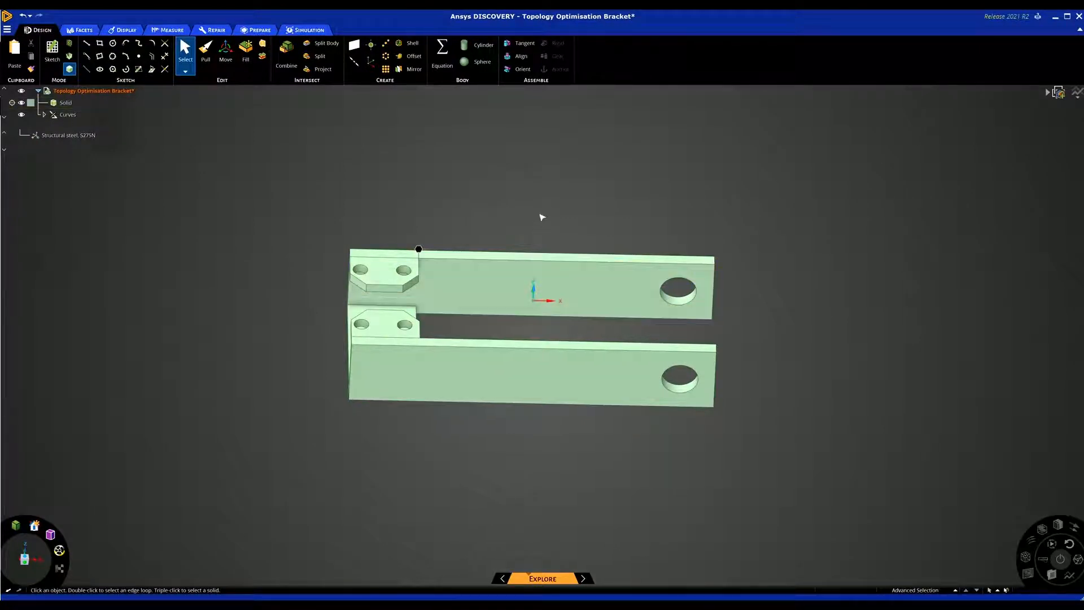
{"action": "mouse_move", "coordinate": [486, 196]}
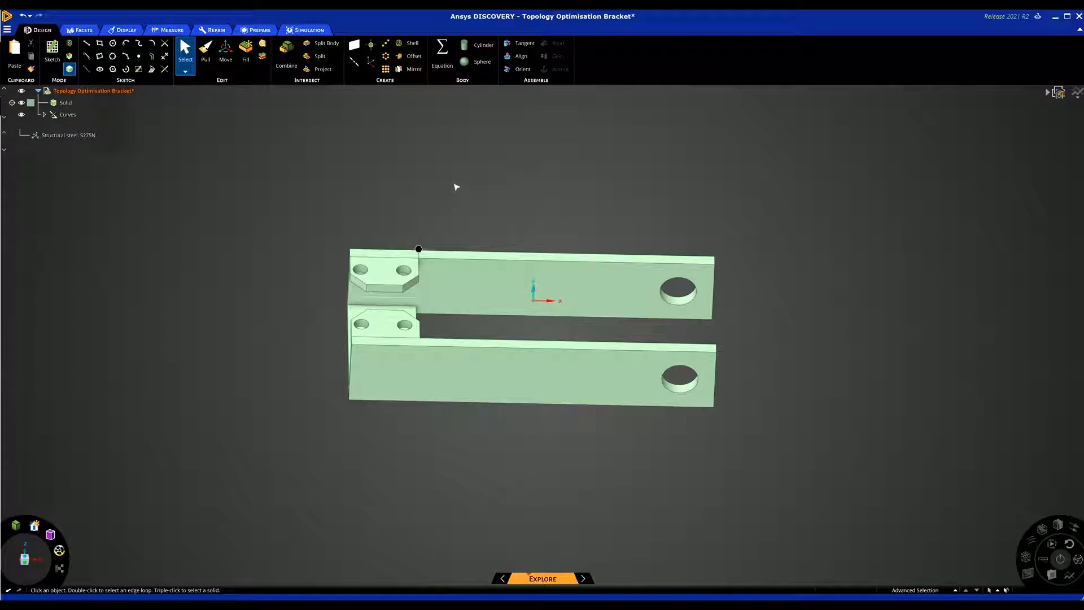
{"action": "mouse_move", "coordinate": [407, 189]}
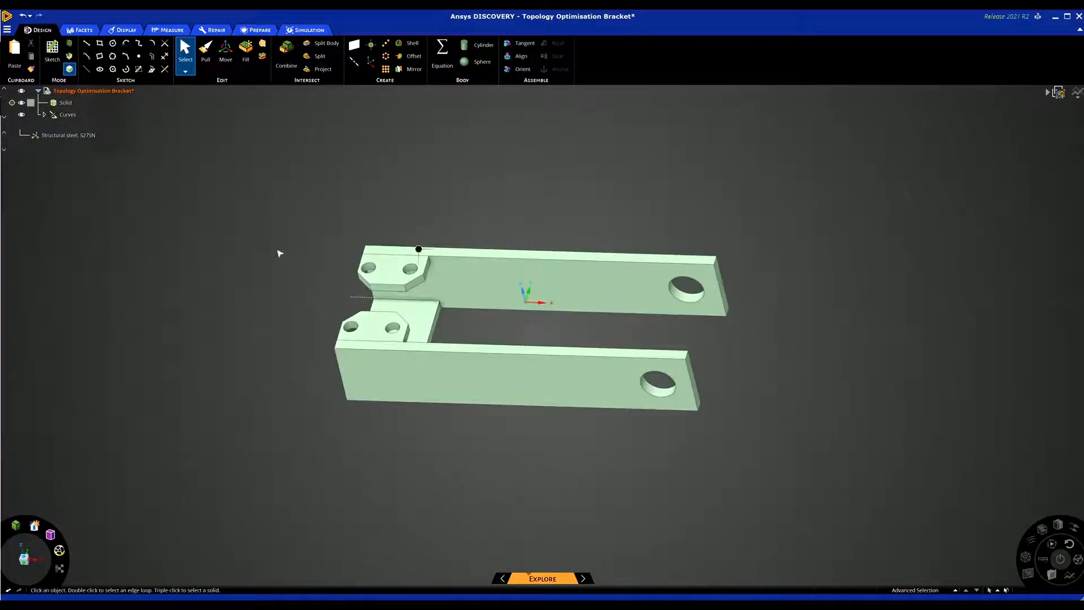
{"action": "mouse_move", "coordinate": [310, 225]}
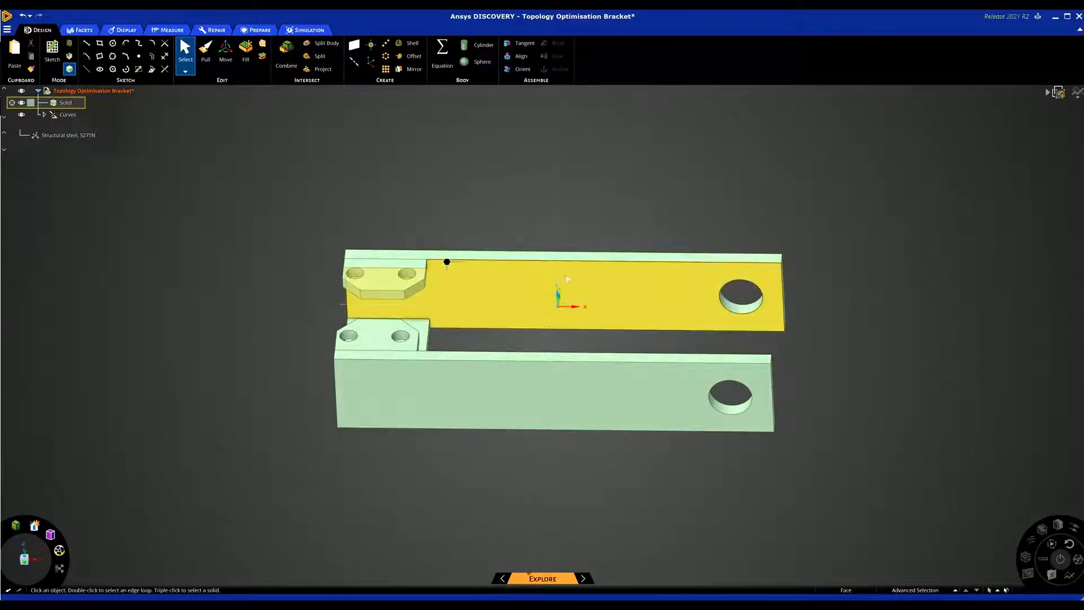
Select the upper mounting pad's two bolt holes and begin a fixed support on them.
{"action": "left_click", "coordinate": [522, 218]}
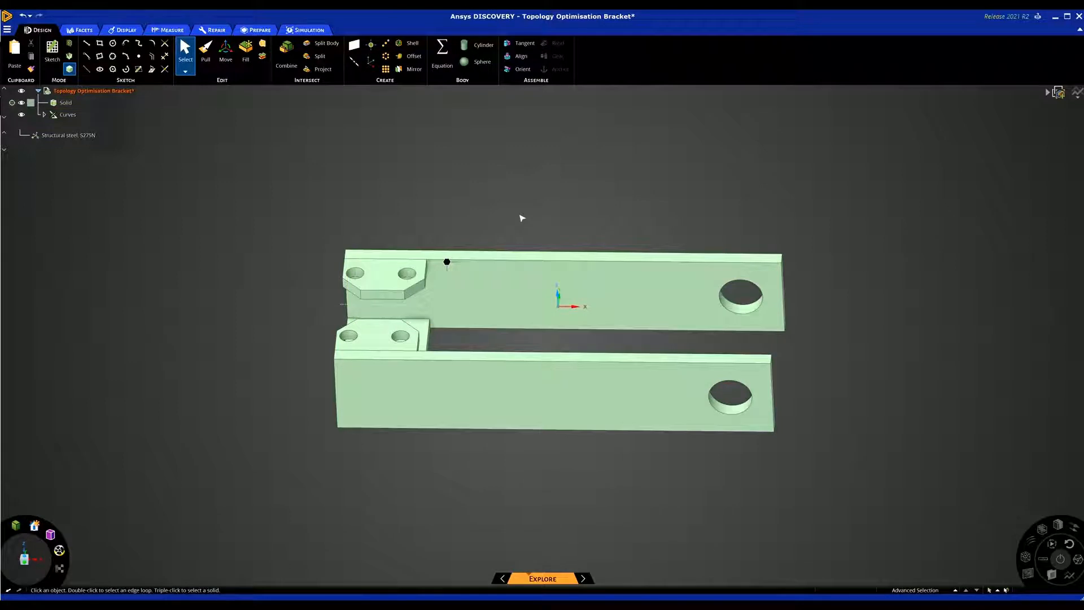
{"action": "mouse_move", "coordinate": [510, 202]}
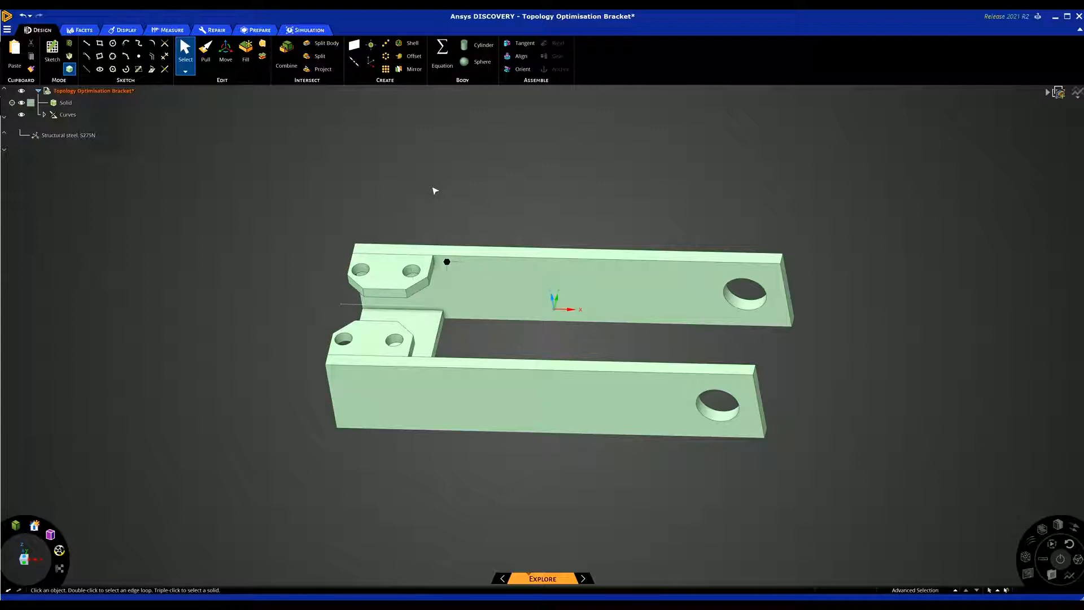
{"action": "mouse_move", "coordinate": [418, 160]}
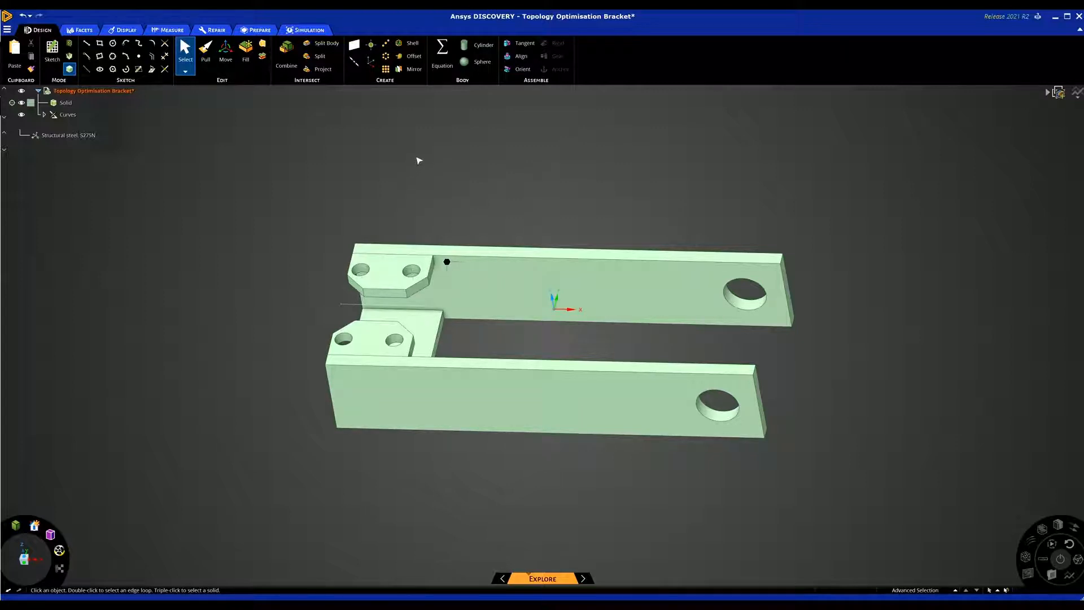
{"action": "left_click_drag", "start_coordinate": [418, 160], "coordinate": [356, 156]}
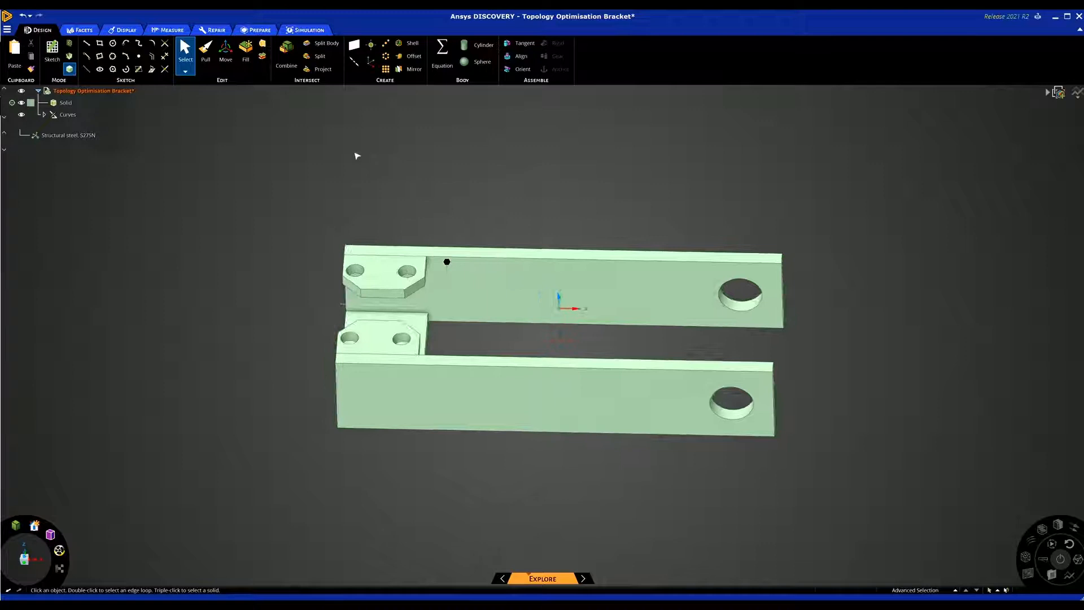
{"action": "left_click", "coordinate": [353, 270]}
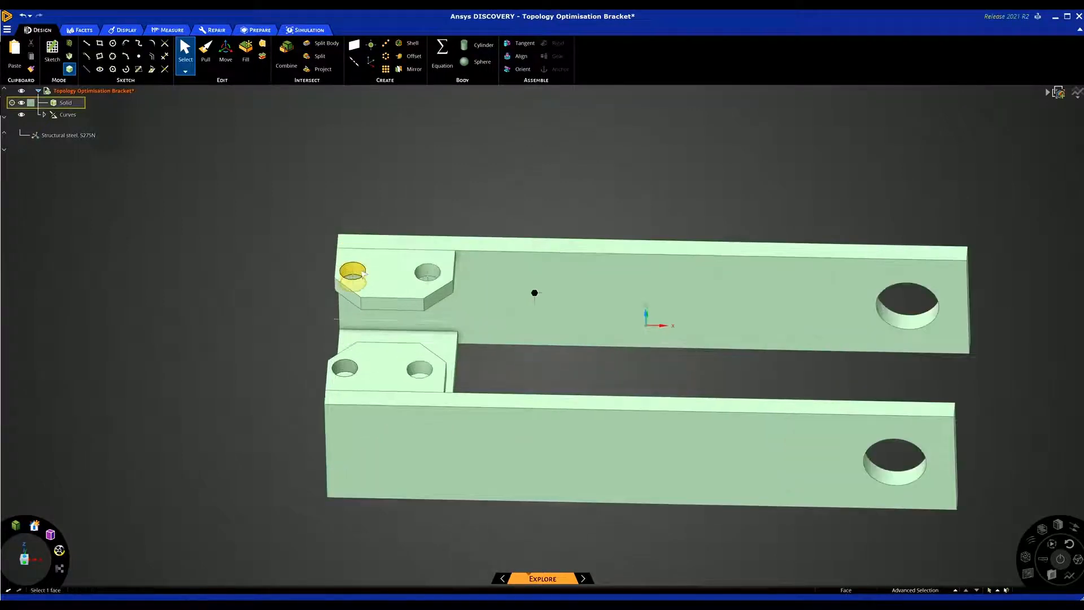
{"action": "left_click", "coordinate": [427, 276]}
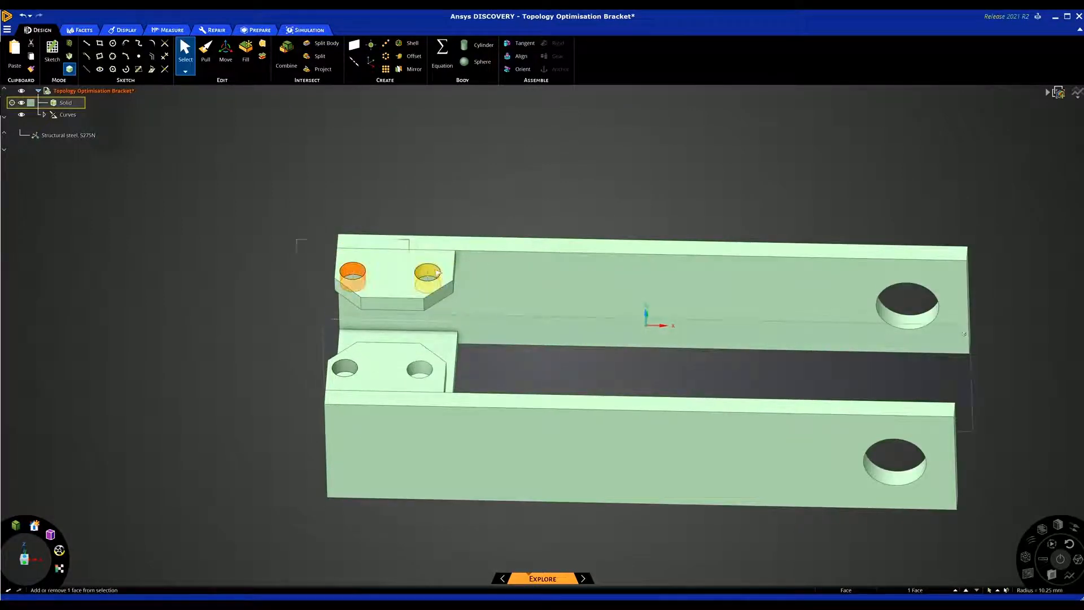
{"action": "left_click", "coordinate": [427, 277]}
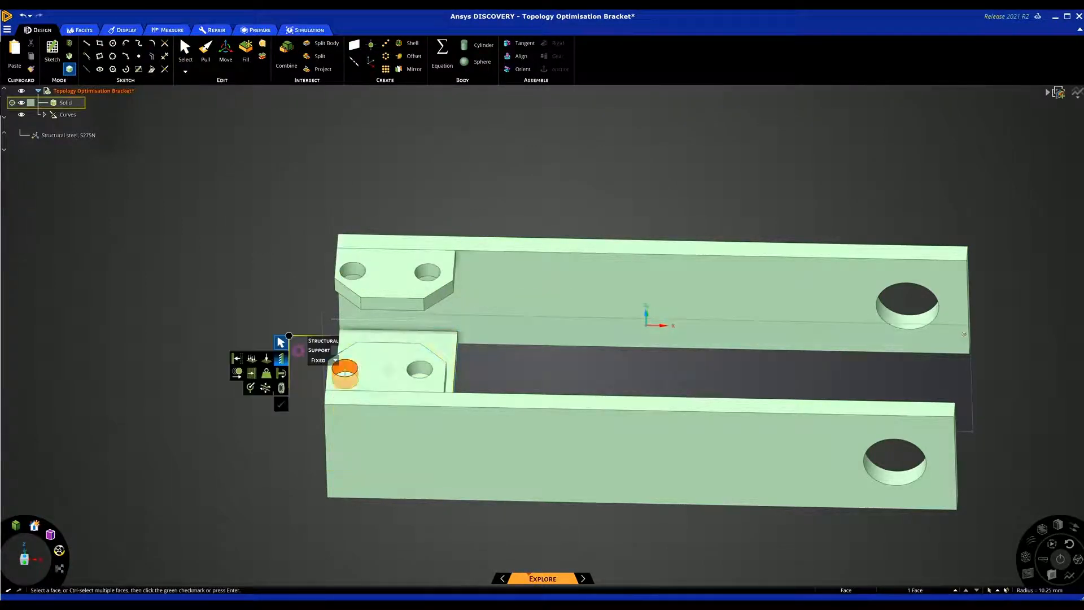
Add the lower pad holes and confirm the fixed support, then add the 100 kg masses.
{"action": "left_click", "coordinate": [418, 375]}
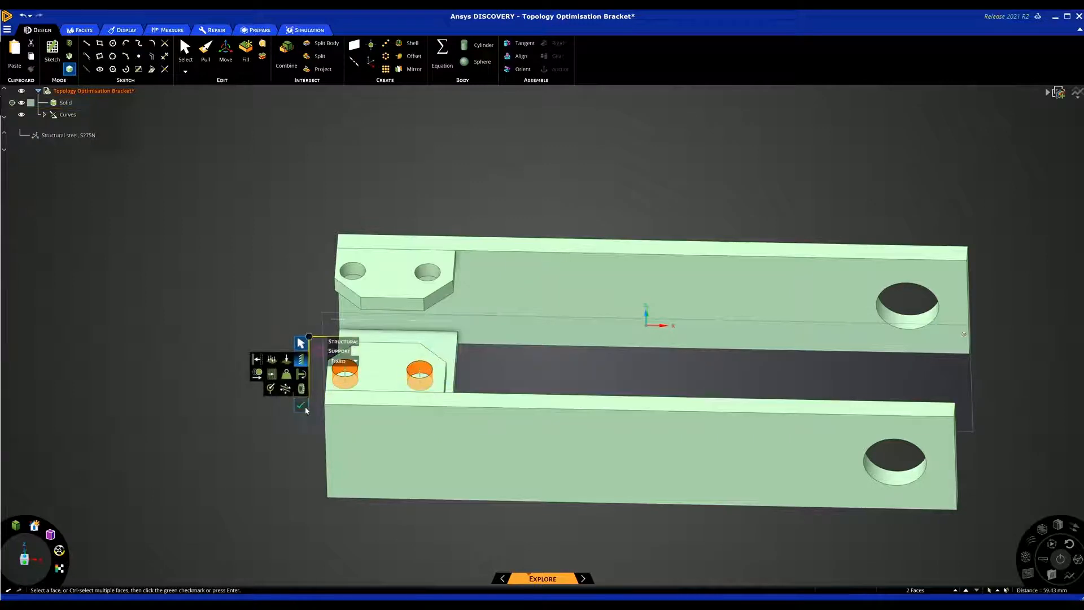
{"action": "left_click", "coordinate": [303, 406]}
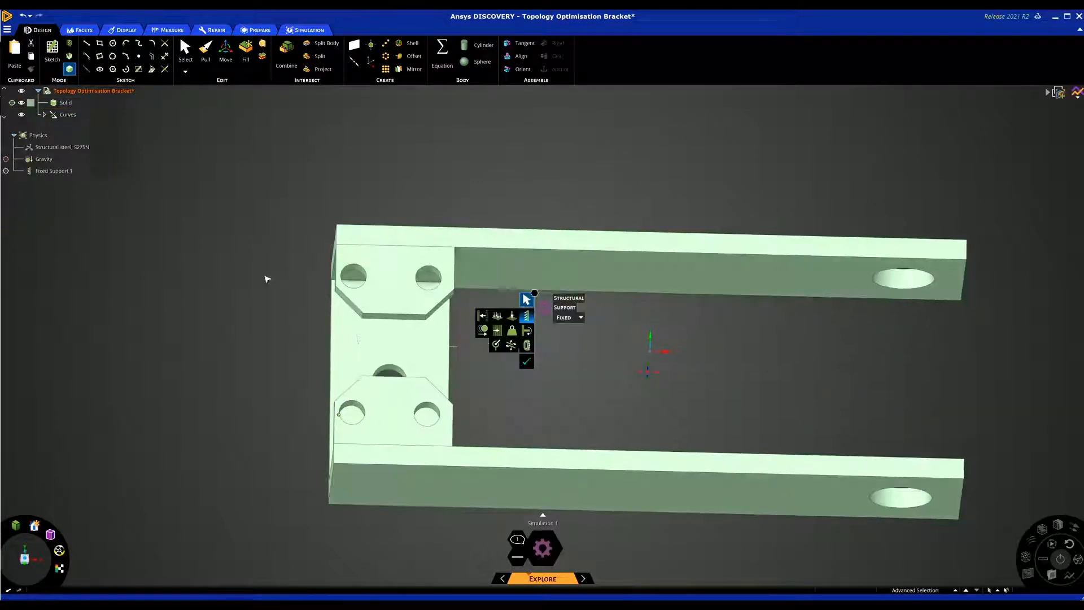
{"action": "left_click", "coordinate": [391, 408]}
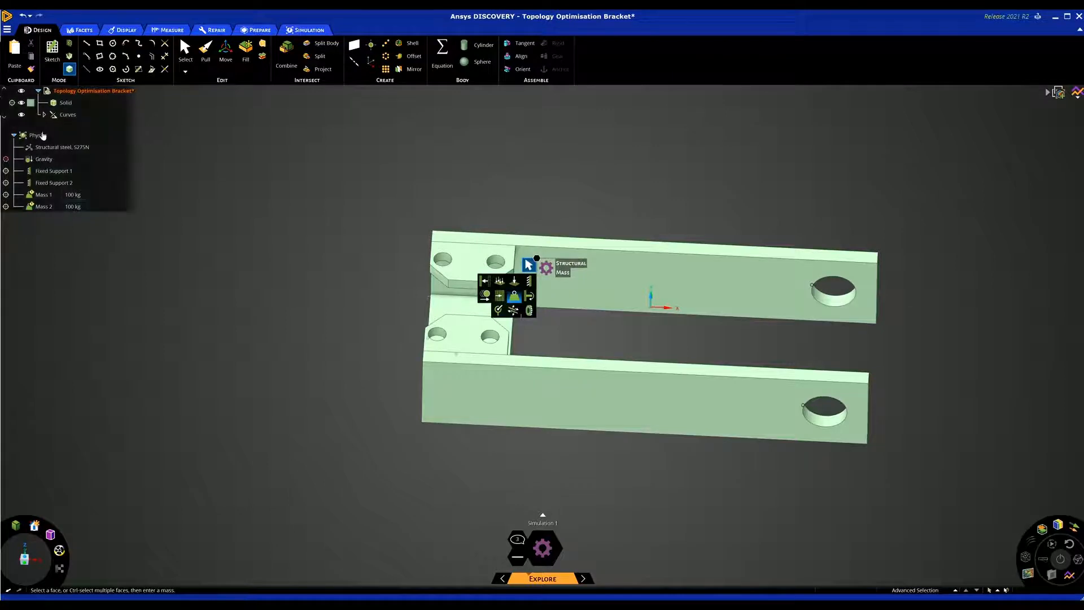
Review the bracket material and the holes held by the grouped fixed supports.
{"action": "left_click", "coordinate": [61, 147]}
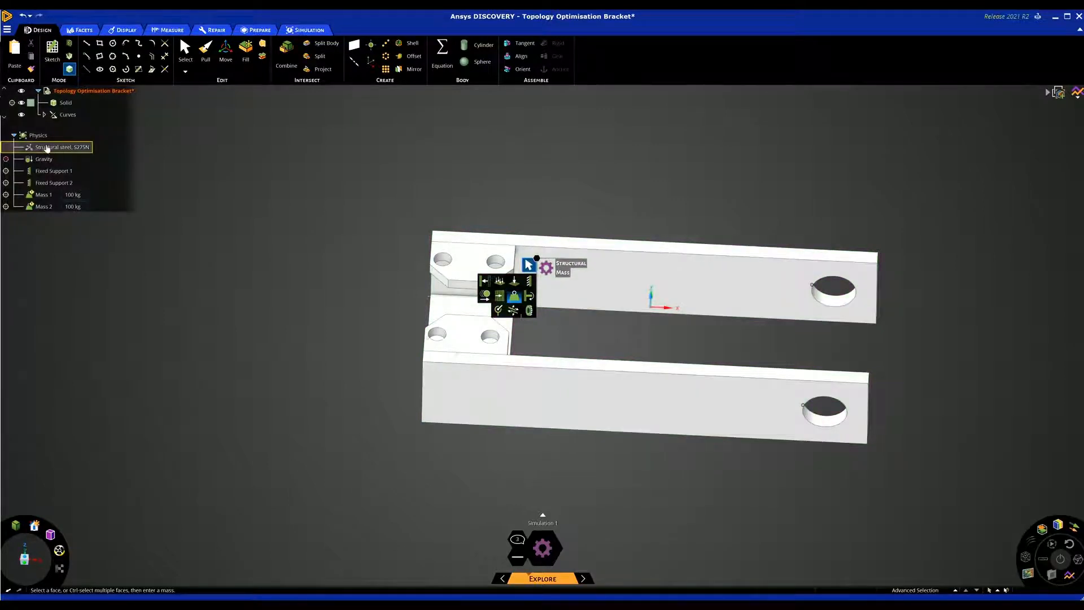
{"action": "left_click", "coordinate": [53, 170]}
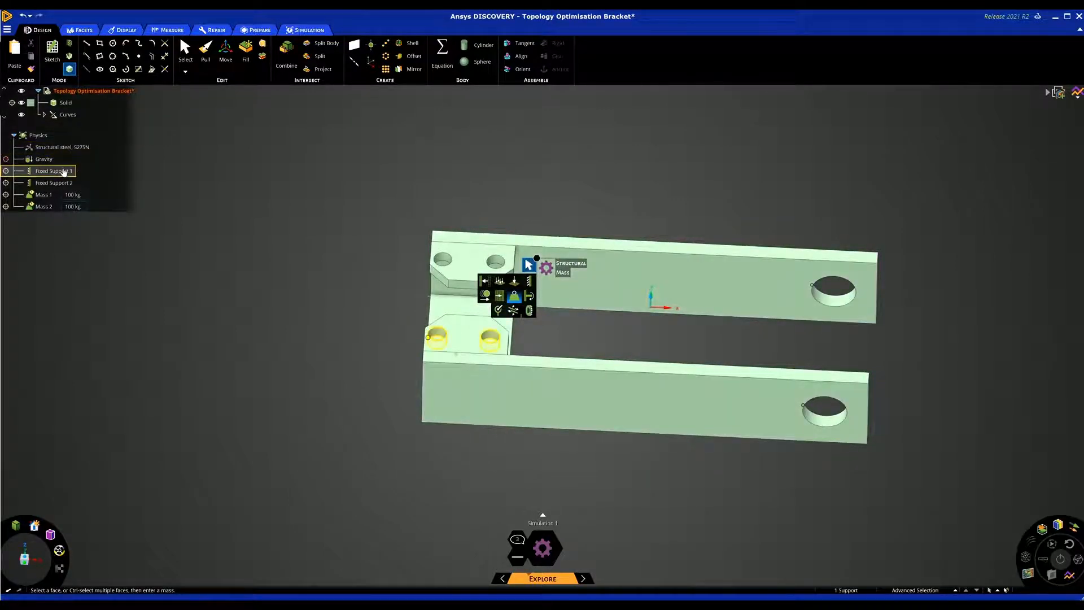
{"action": "left_click", "coordinate": [53, 181]}
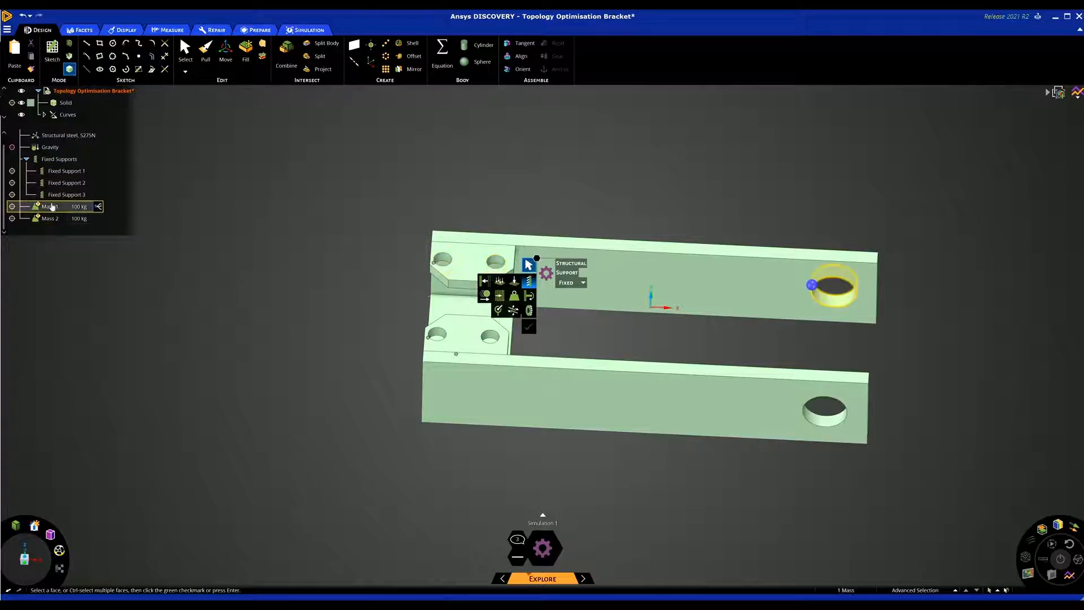
Verify Mass 1 and Mass 2 each sit on an arm's end hole.
{"action": "left_click", "coordinate": [50, 218]}
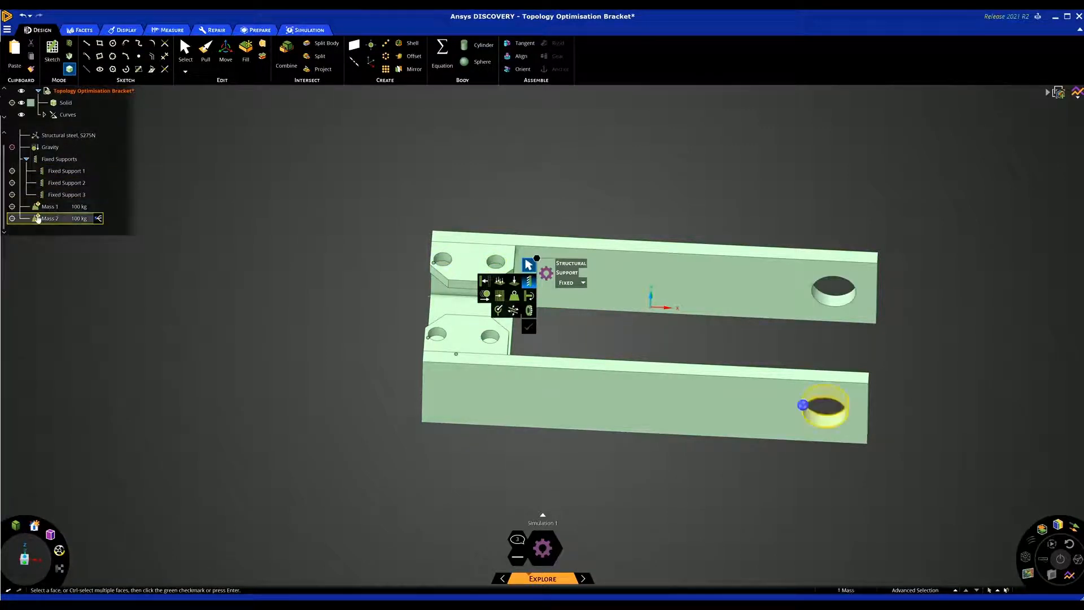
{"action": "left_click", "coordinate": [49, 205]}
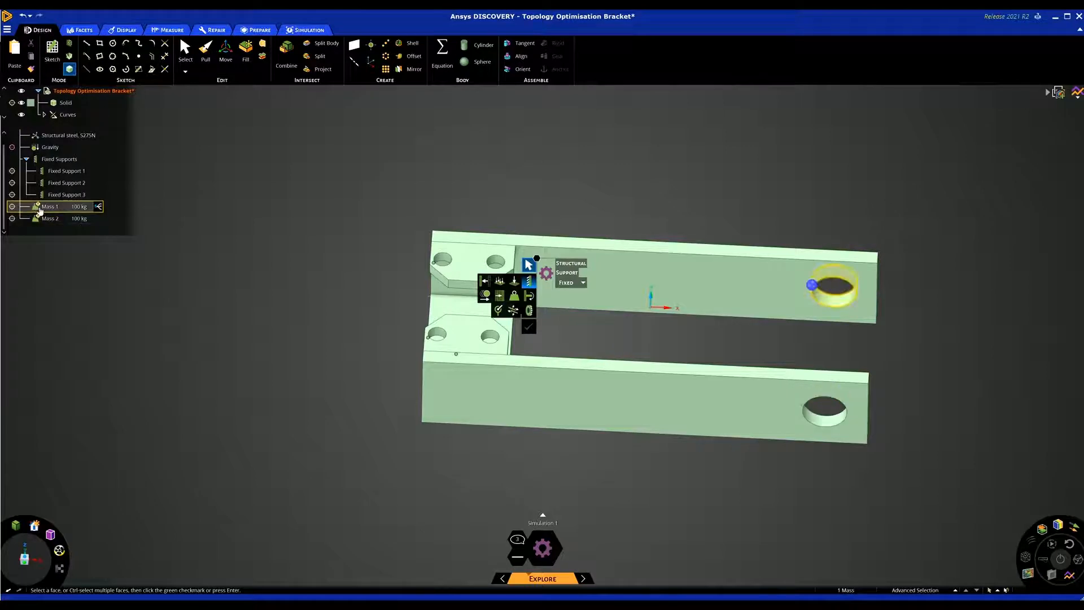
{"action": "left_click", "coordinate": [49, 218]}
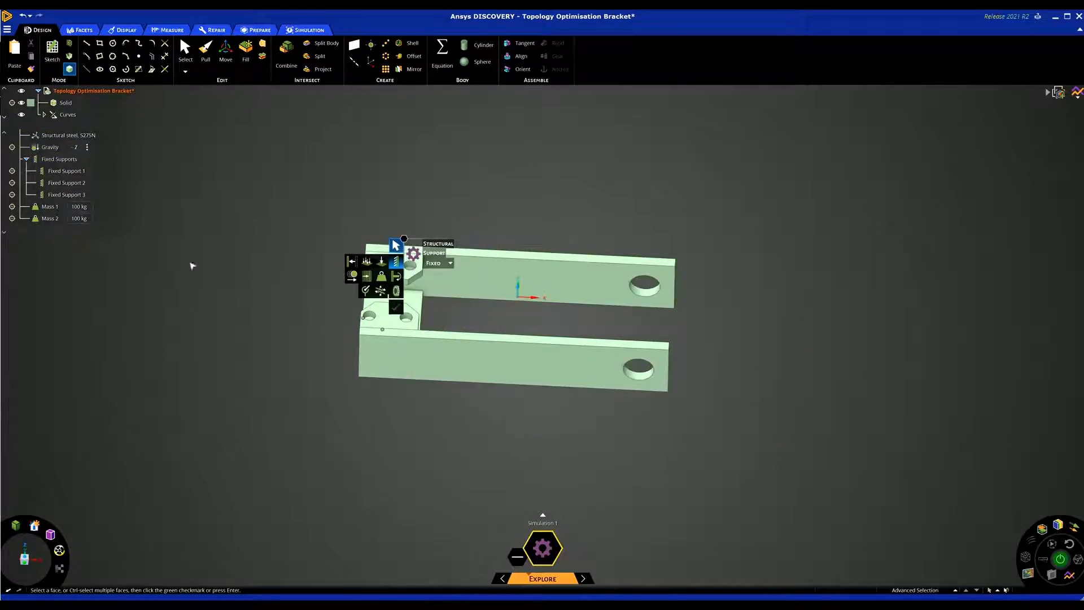
Name the simulation Z gravity and duplicate it.
{"action": "left_click", "coordinate": [50, 147]}
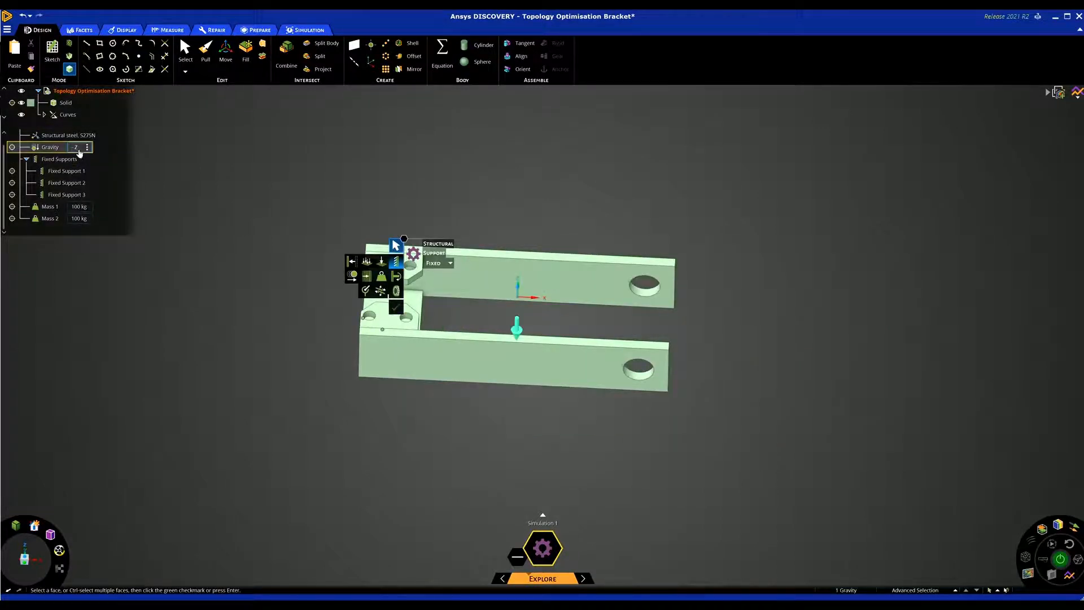
{"action": "left_click", "coordinate": [512, 366]}
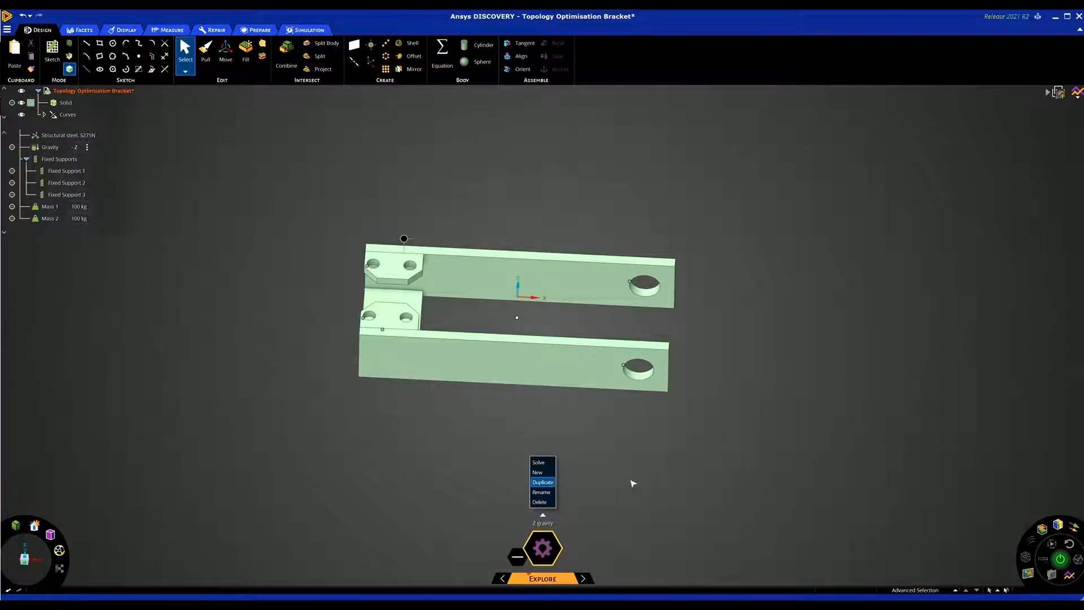
{"action": "left_click", "coordinate": [542, 482]}
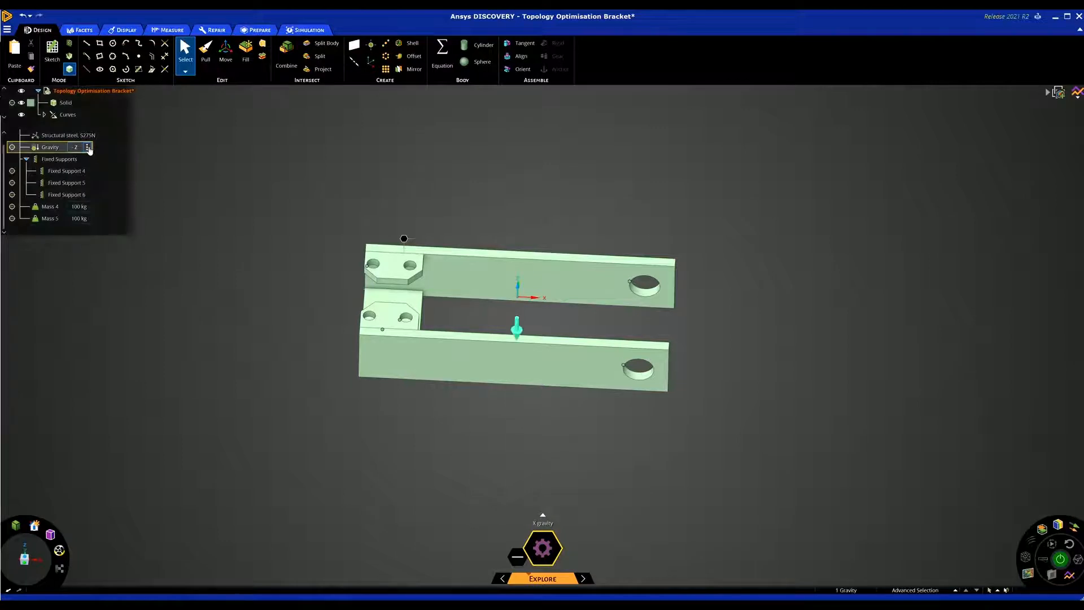
Set the duplicate's gravity along +X and show both simulations side by side.
{"action": "left_click", "coordinate": [88, 146]}
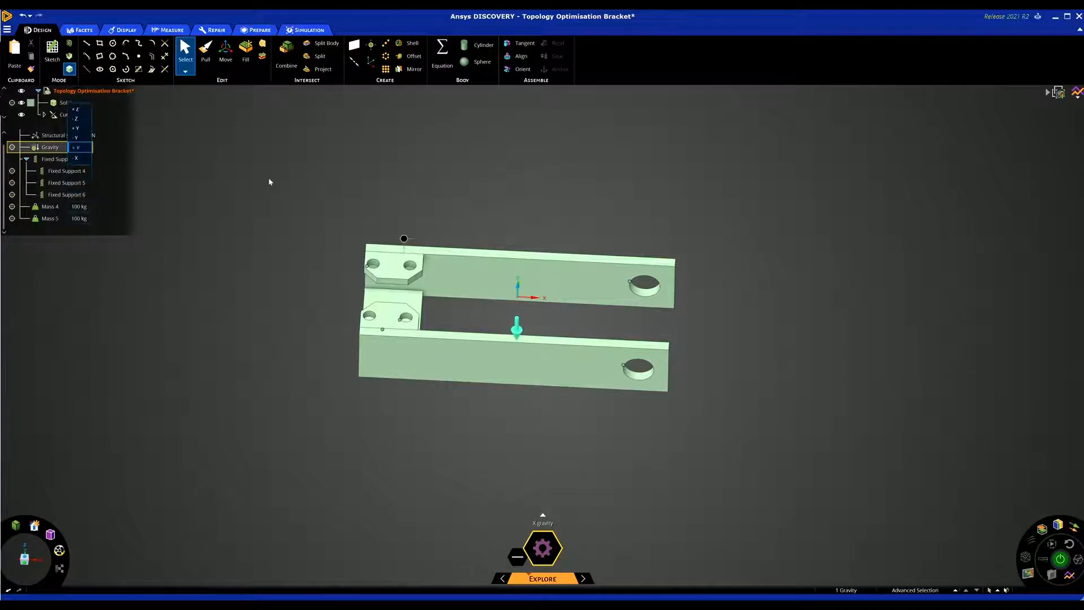
{"action": "left_click", "coordinate": [78, 146]}
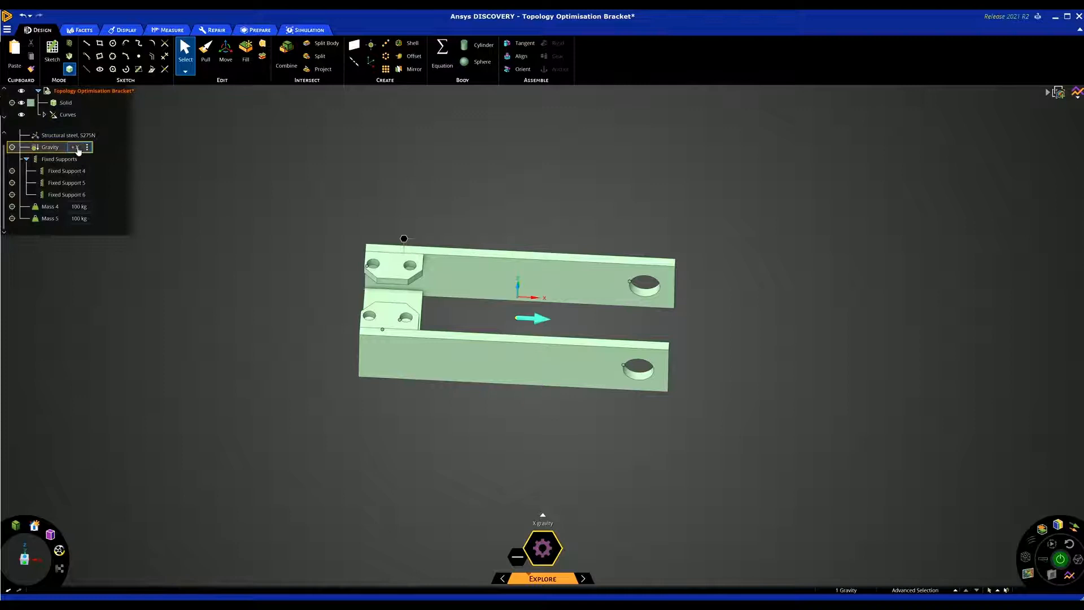
{"action": "left_click", "coordinate": [224, 264]}
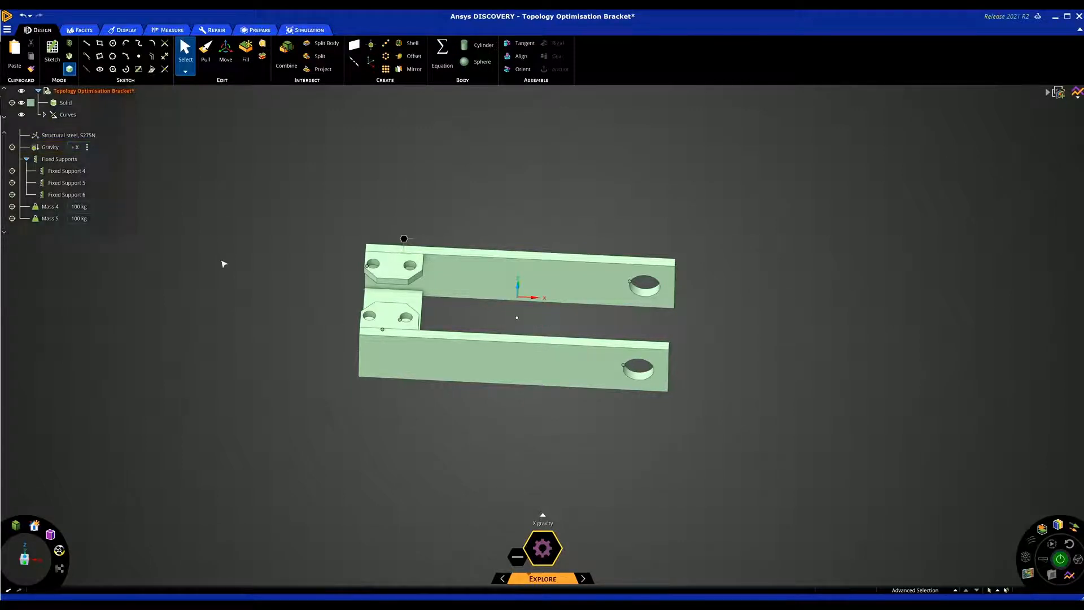
{"action": "left_click", "coordinate": [543, 547]}
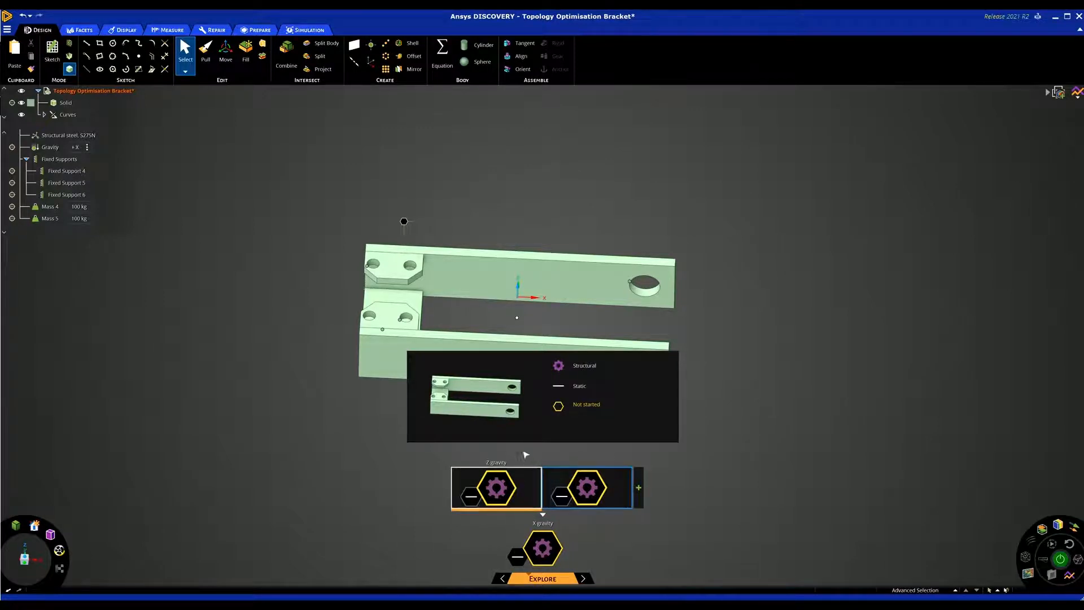
Switch to the Z gravity study and show Von Mises Stress results in MPa.
{"action": "left_click", "coordinate": [308, 30]}
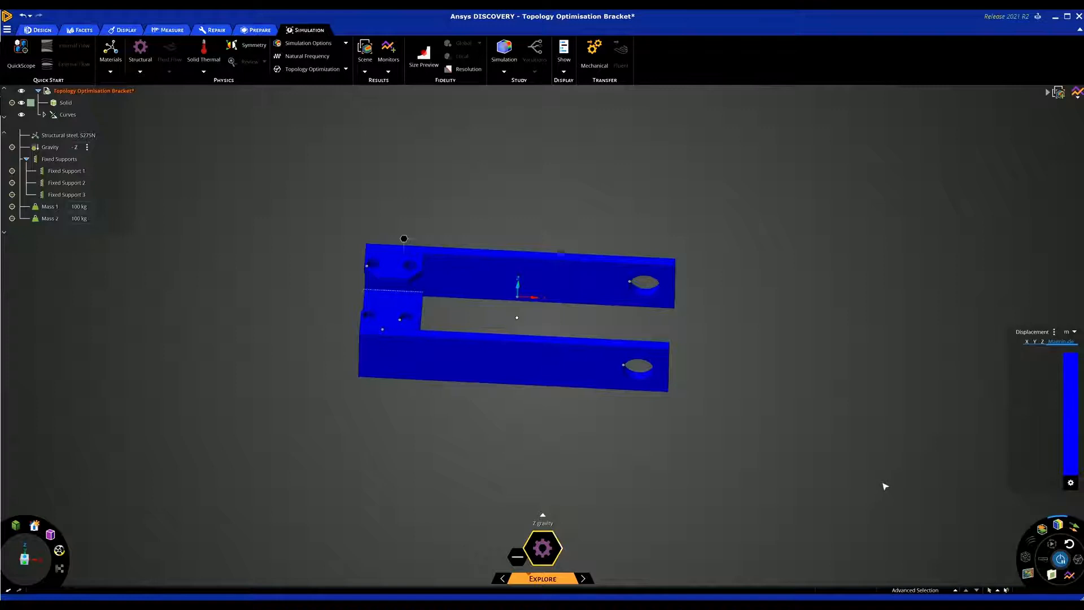
{"action": "left_click", "coordinate": [504, 52]}
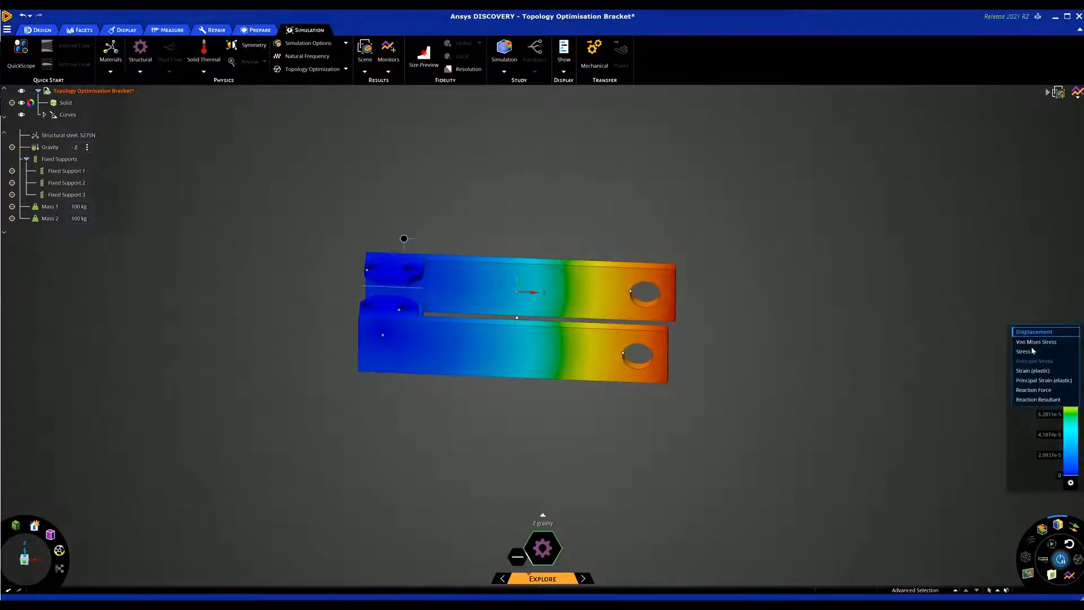
{"action": "left_click", "coordinate": [1036, 341]}
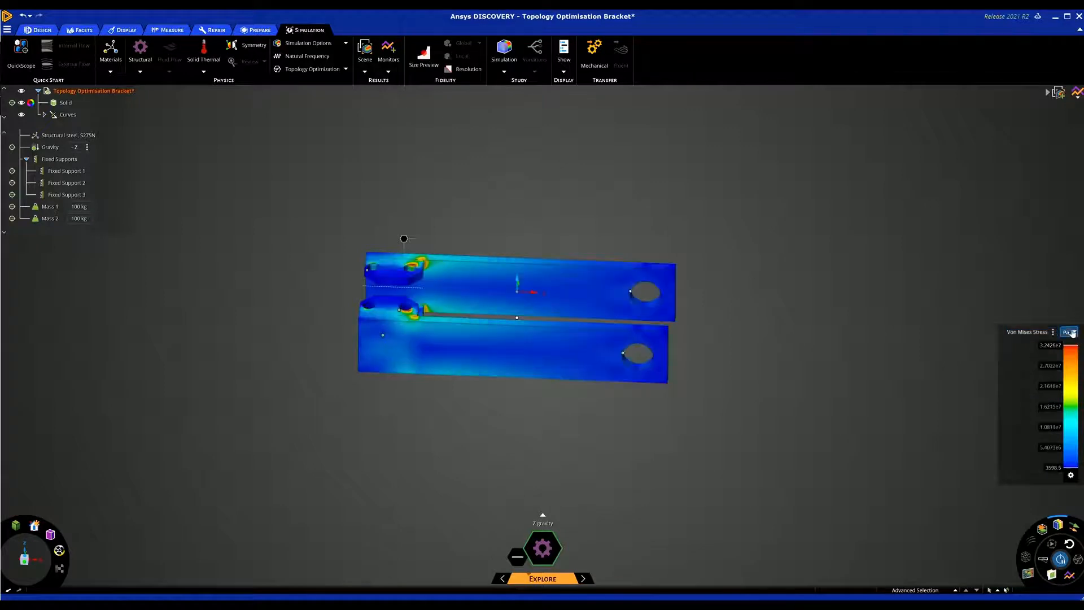
{"action": "left_click", "coordinate": [1070, 332]}
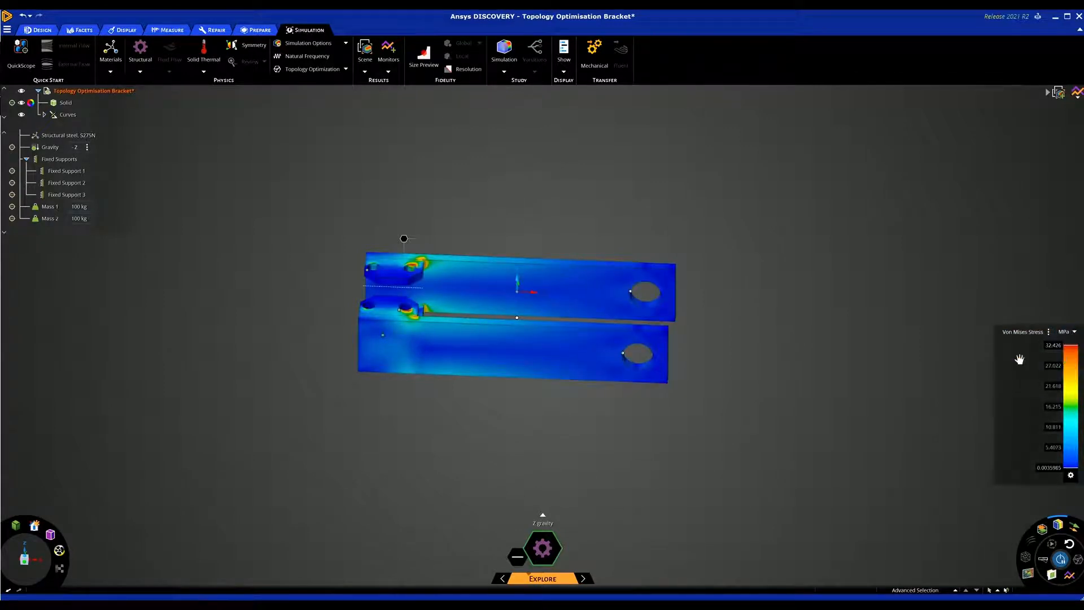
Display the safety factor, displacement and stress monitor values.
{"action": "left_click", "coordinate": [1073, 91]}
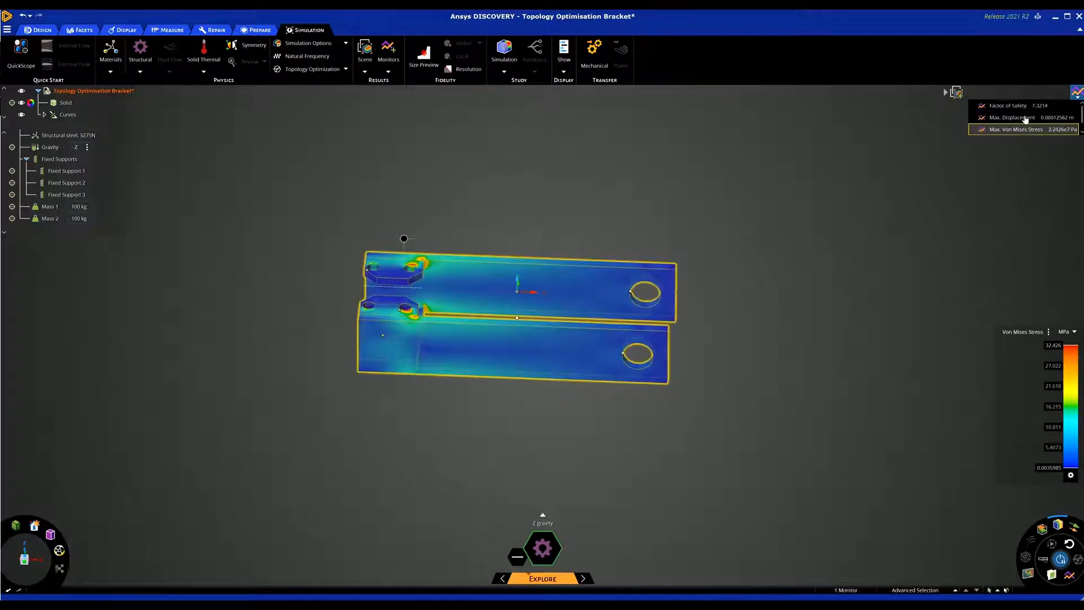
{"action": "left_click", "coordinate": [1017, 117]}
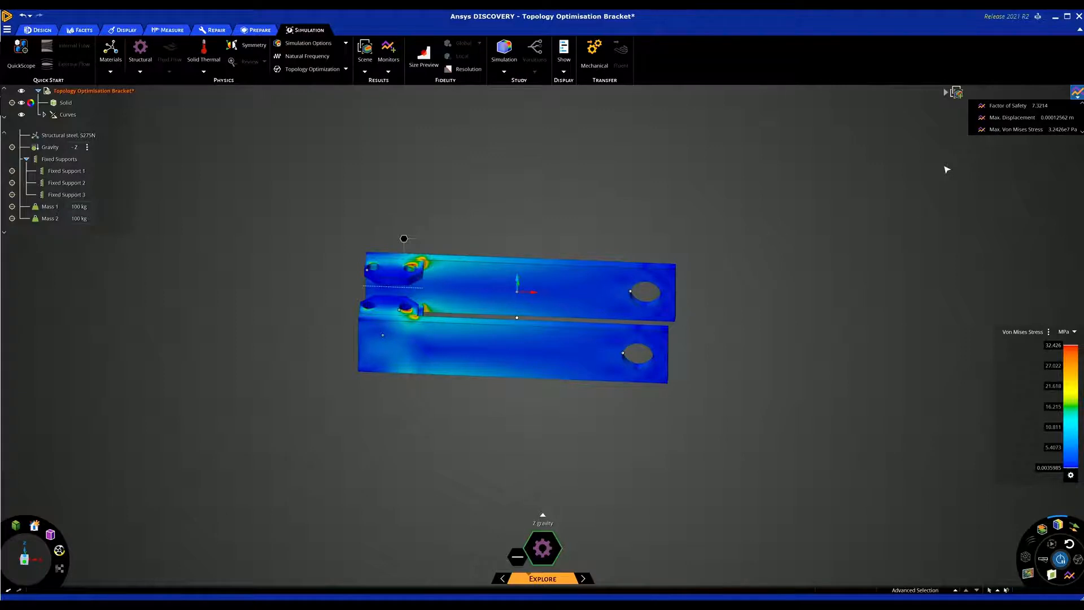
{"action": "mouse_move", "coordinate": [890, 172]}
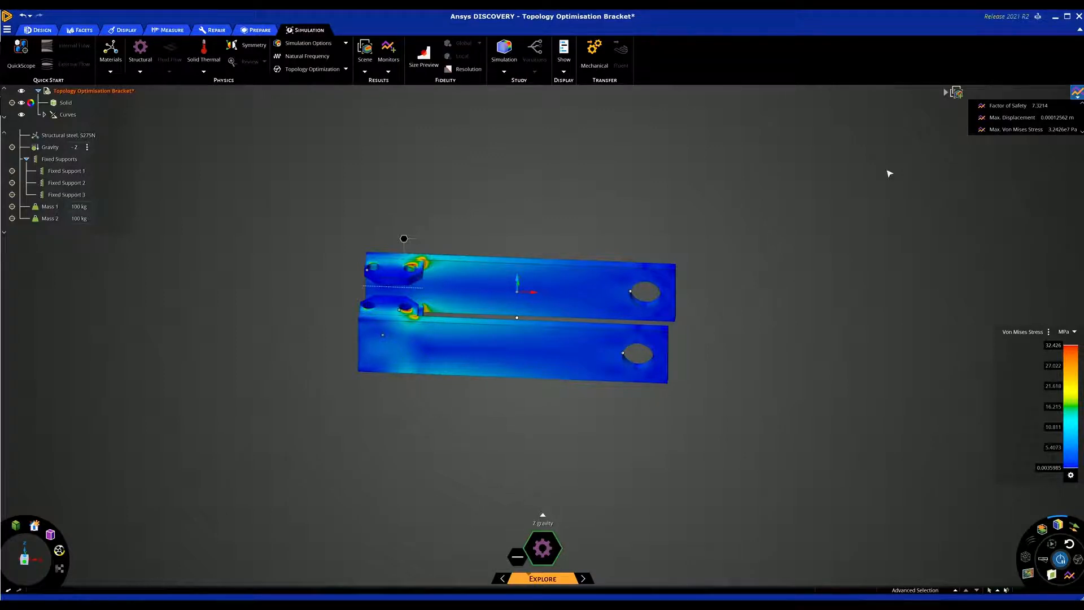
{"action": "left_click", "coordinate": [68, 114]}
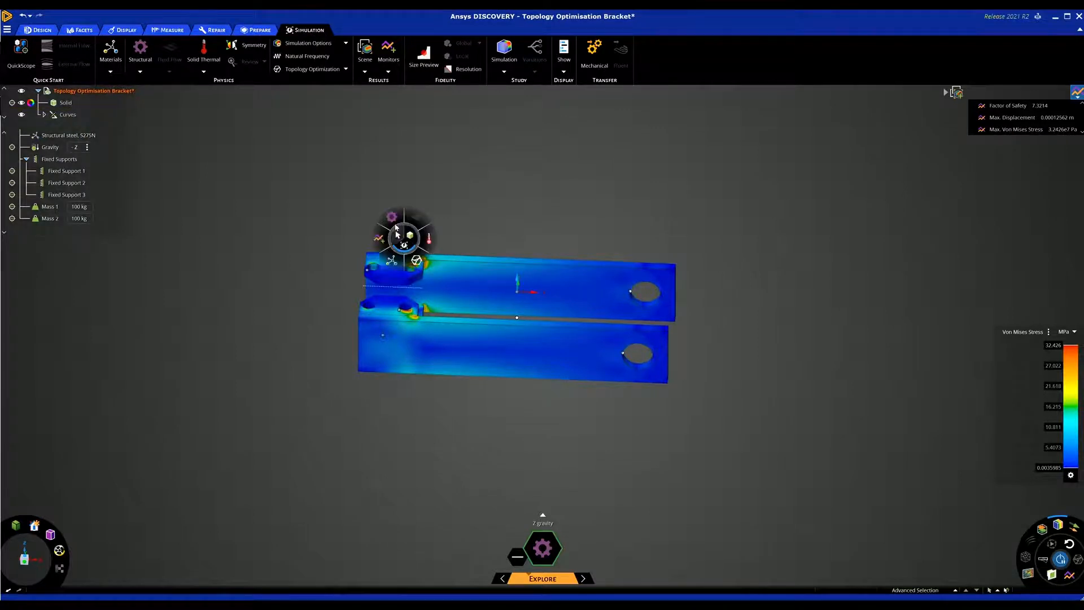
Add a Mass monitor on the solid bracket body, reading about 14.9 kg.
{"action": "left_click", "coordinate": [387, 52]}
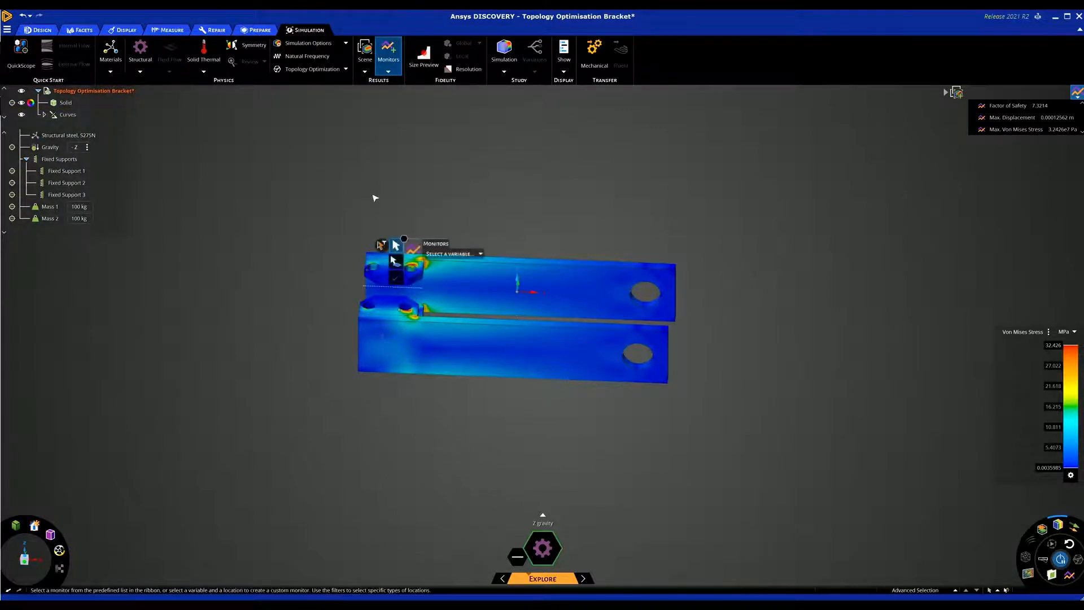
{"action": "left_click", "coordinate": [479, 254]}
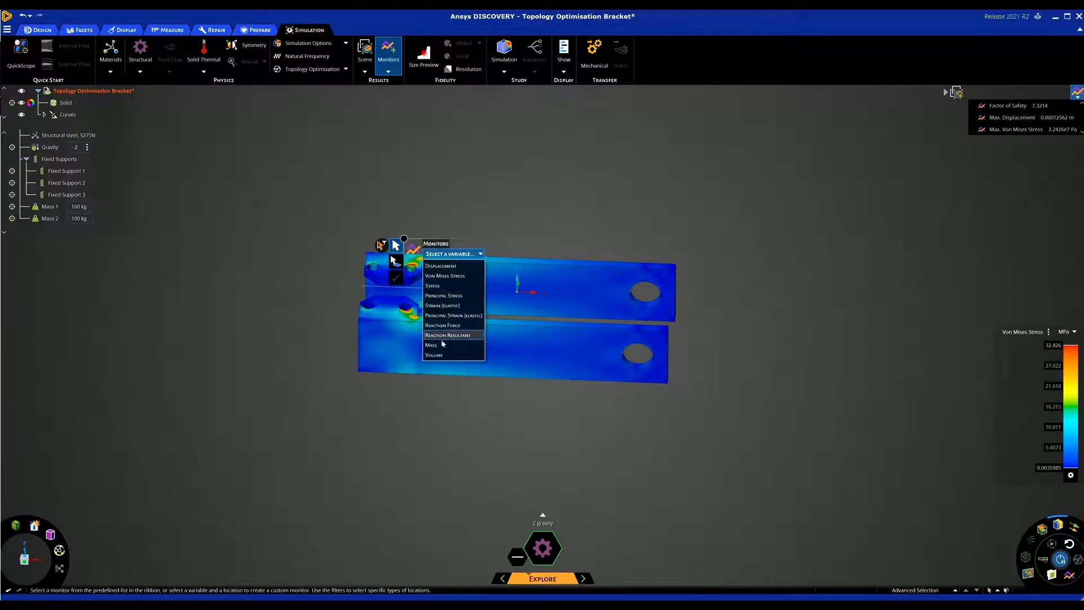
{"action": "left_click", "coordinate": [430, 346]}
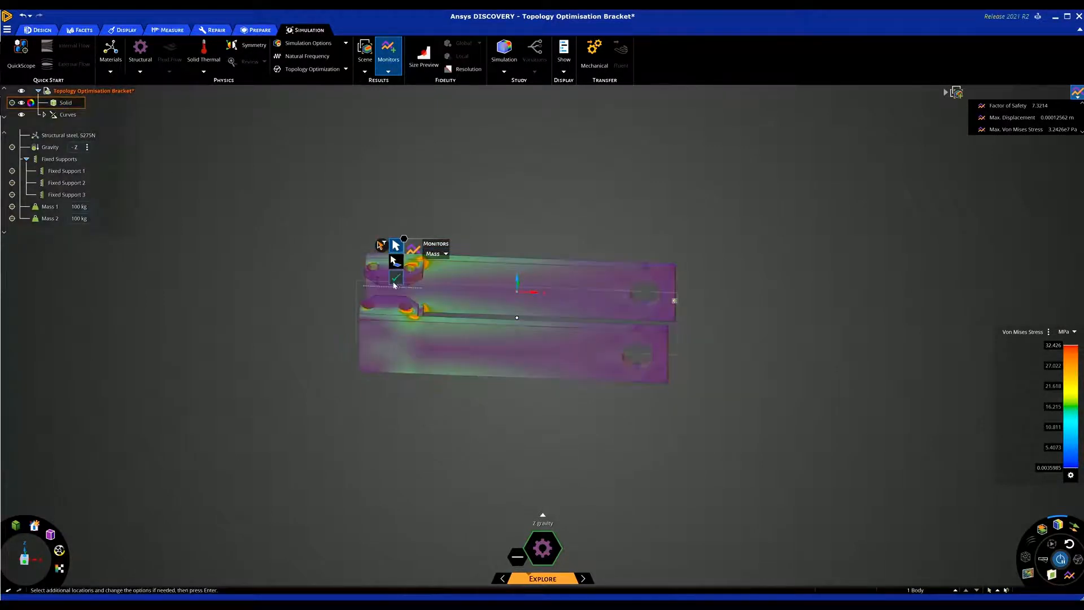
{"action": "left_click", "coordinate": [396, 278]}
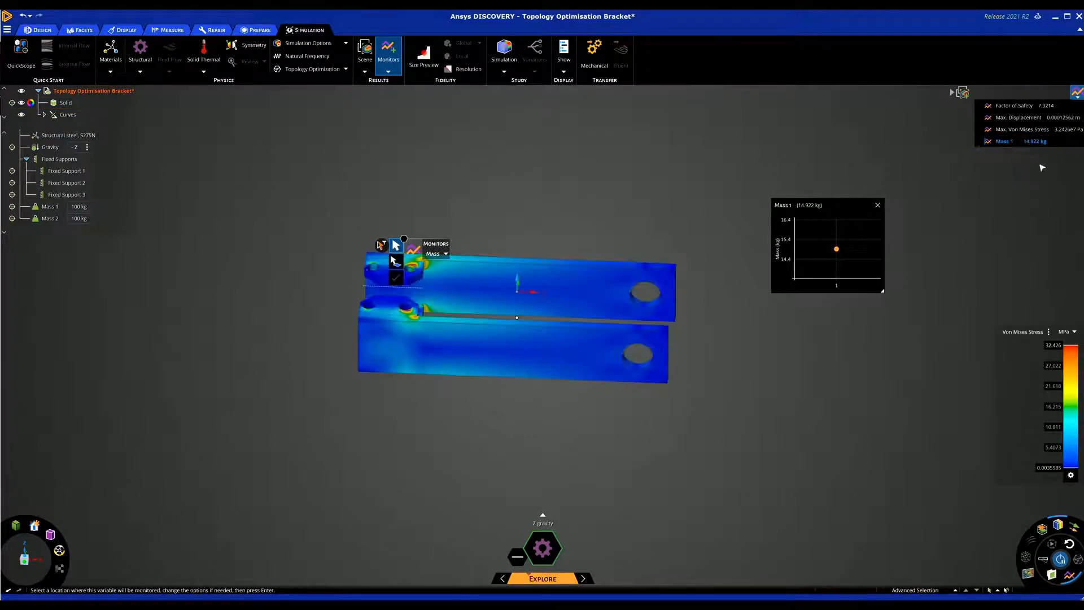
{"action": "mouse_move", "coordinate": [965, 192]}
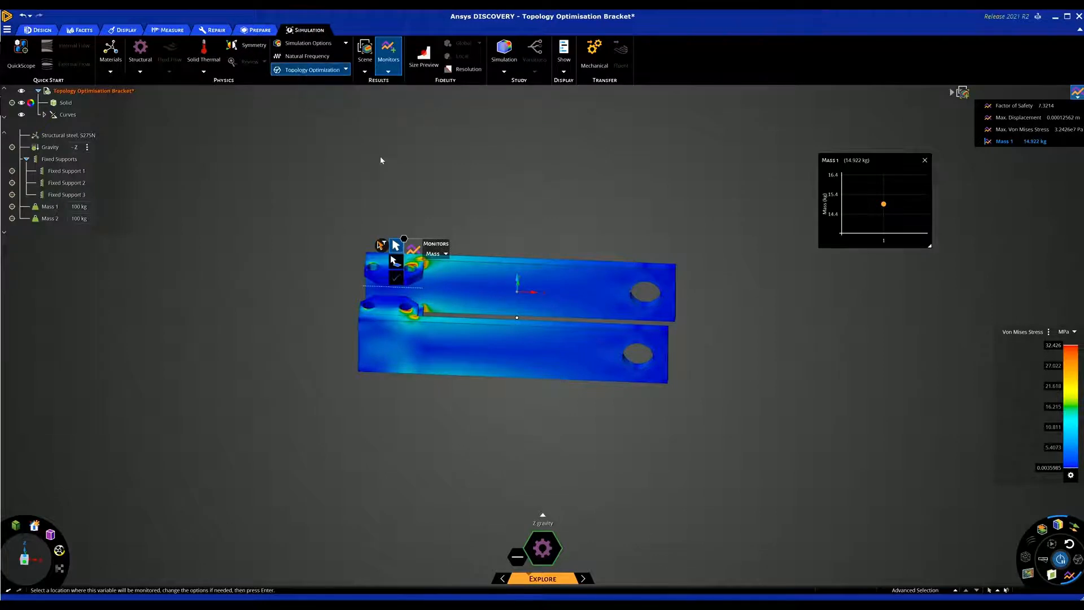
Start a Maximize Stiffness topology optimization of the bracket with 50% volume reduction.
{"action": "left_click", "coordinate": [312, 69]}
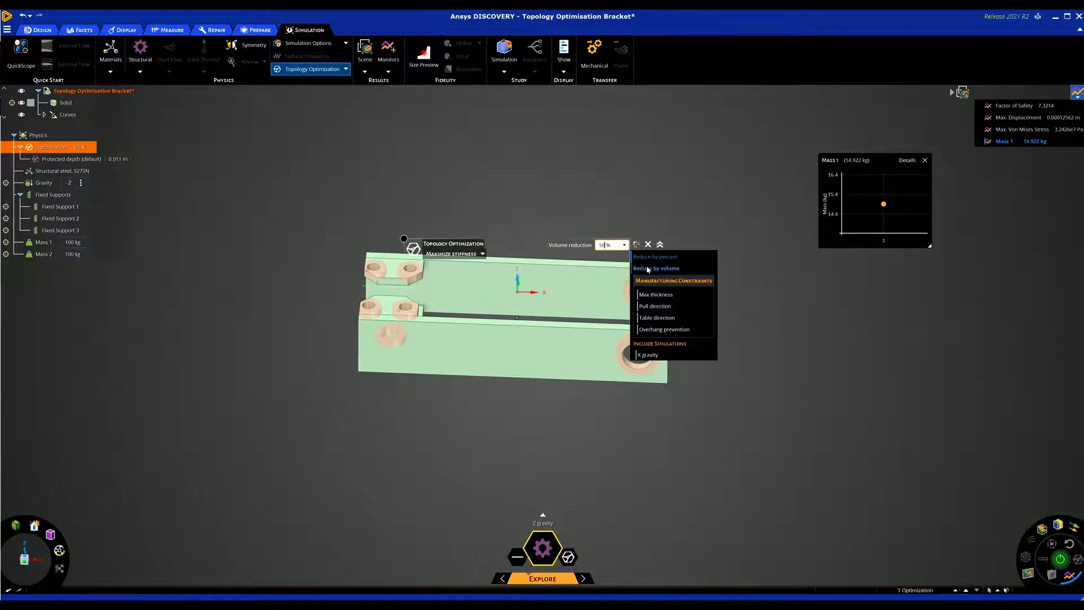
{"action": "mouse_move", "coordinate": [655, 256]}
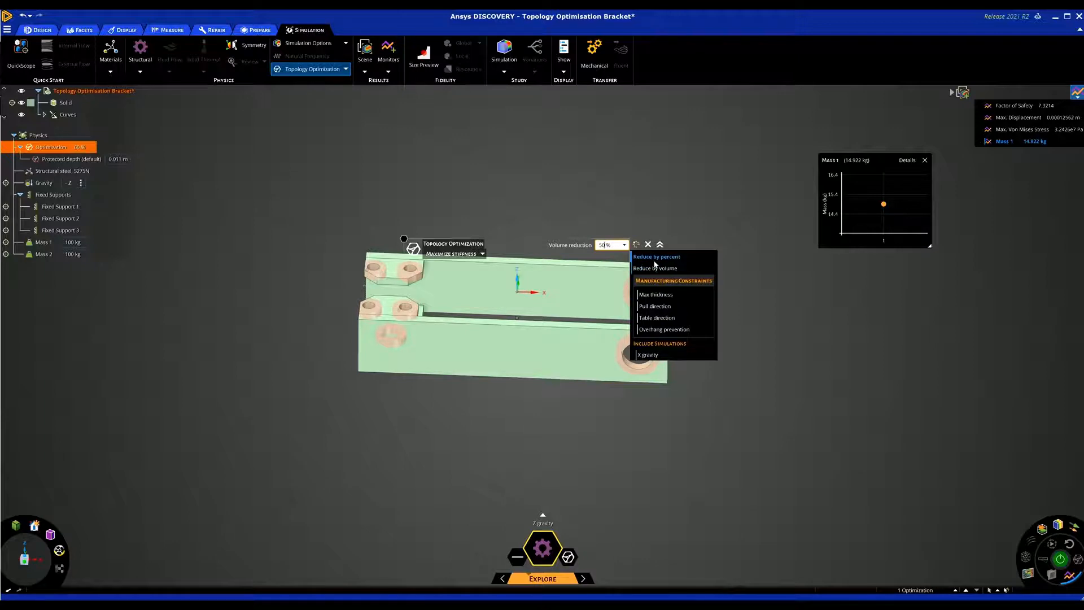
{"action": "mouse_move", "coordinate": [655, 269]}
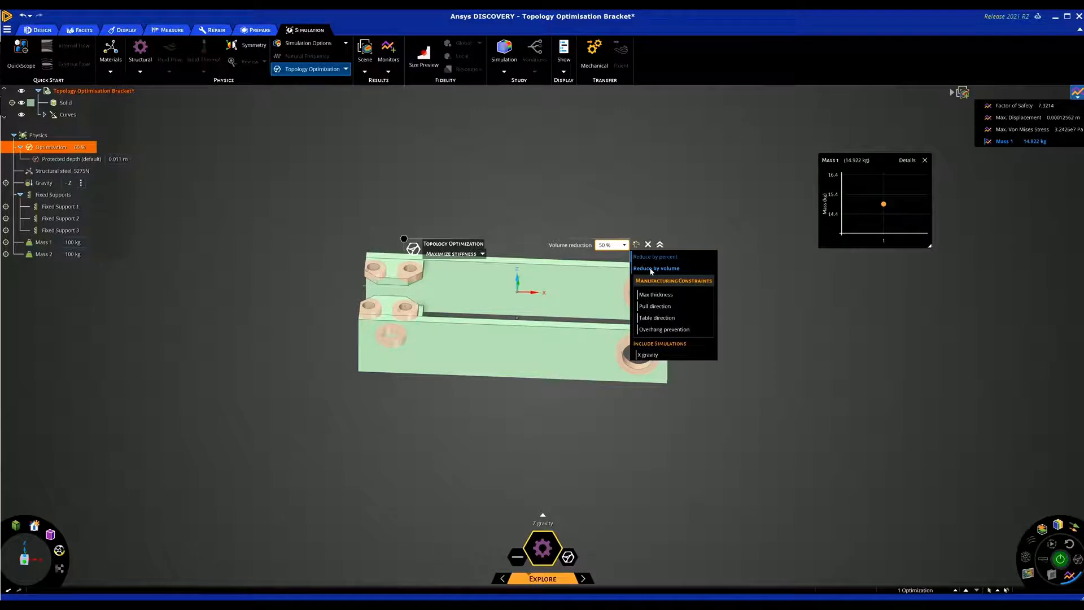
{"action": "mouse_move", "coordinate": [655, 306]}
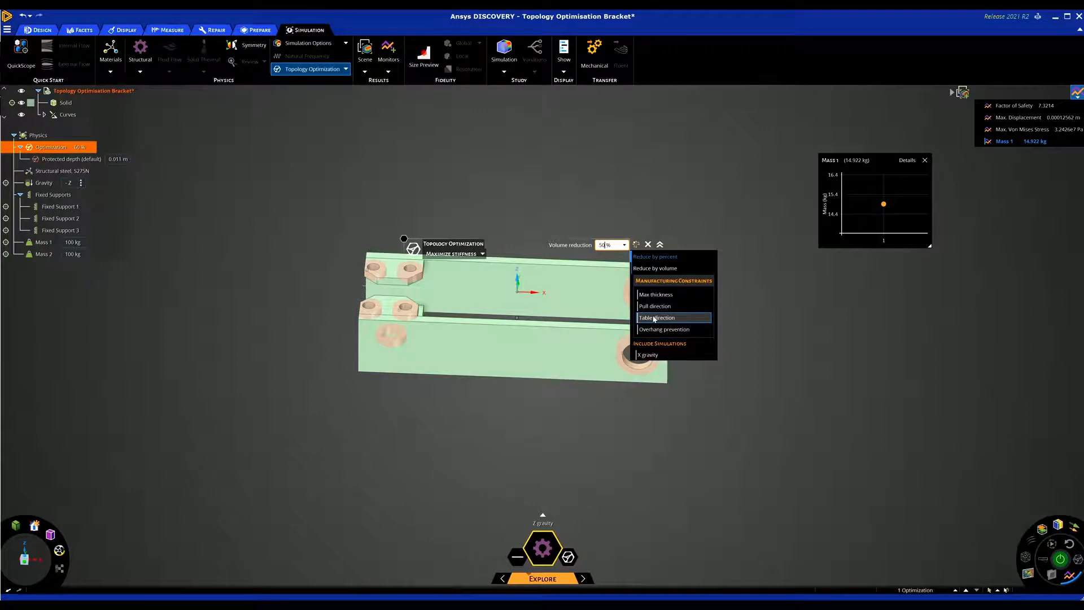
{"action": "mouse_move", "coordinate": [664, 329]}
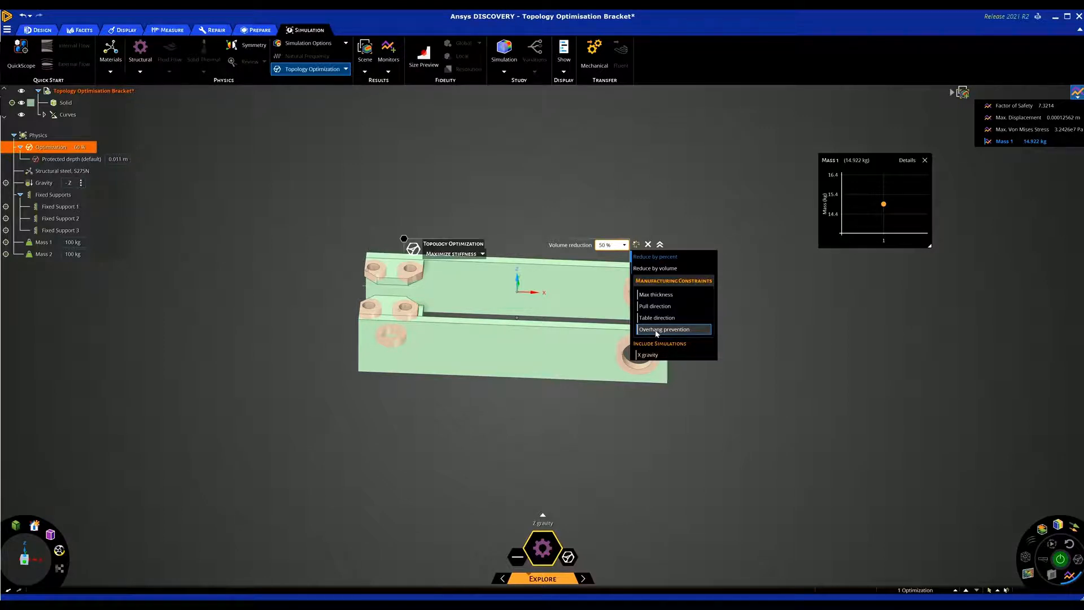
{"action": "mouse_move", "coordinate": [649, 354]}
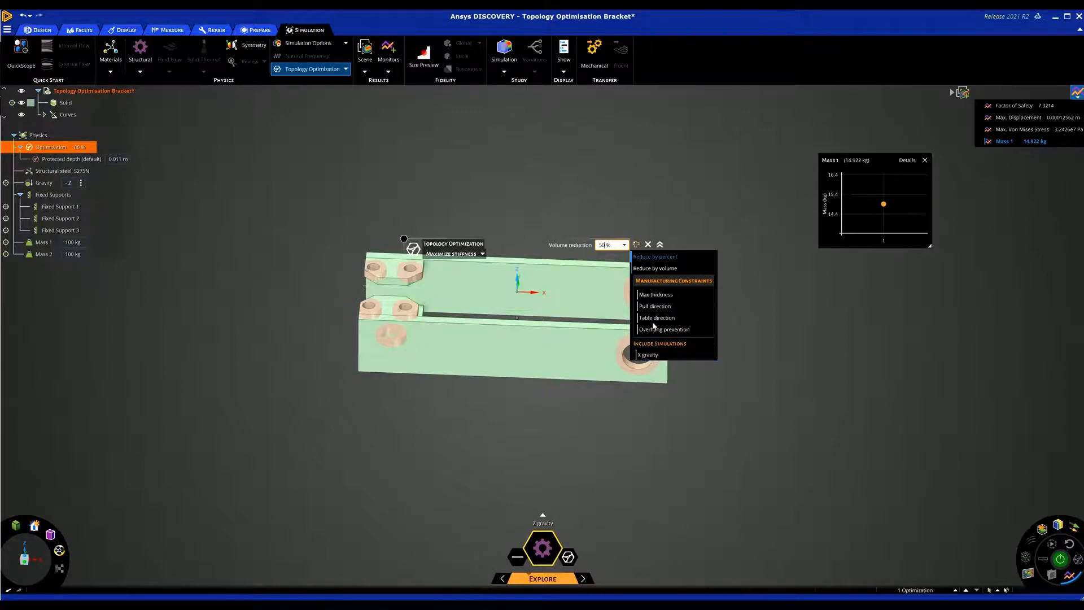
{"action": "mouse_move", "coordinate": [657, 204]}
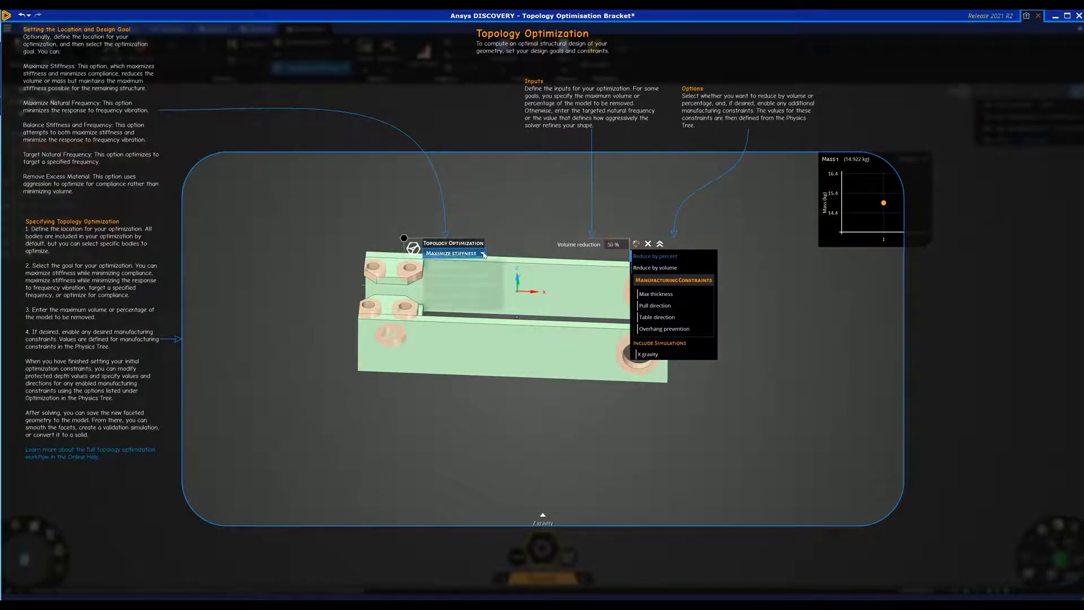
{"action": "left_click", "coordinate": [453, 253]}
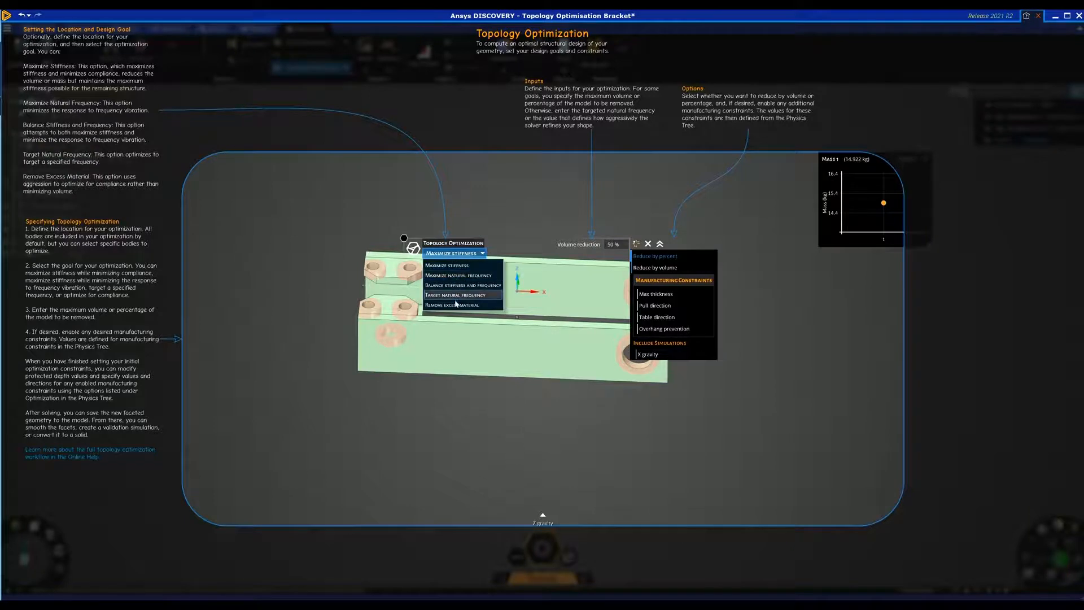
{"action": "mouse_move", "coordinate": [447, 264]}
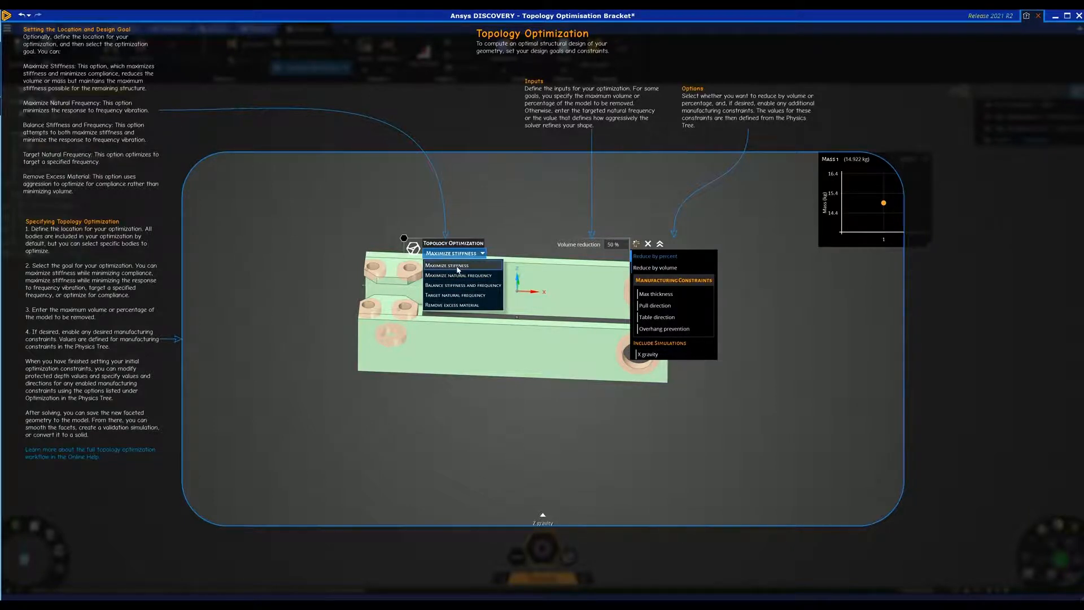
{"action": "mouse_move", "coordinate": [137, 159]}
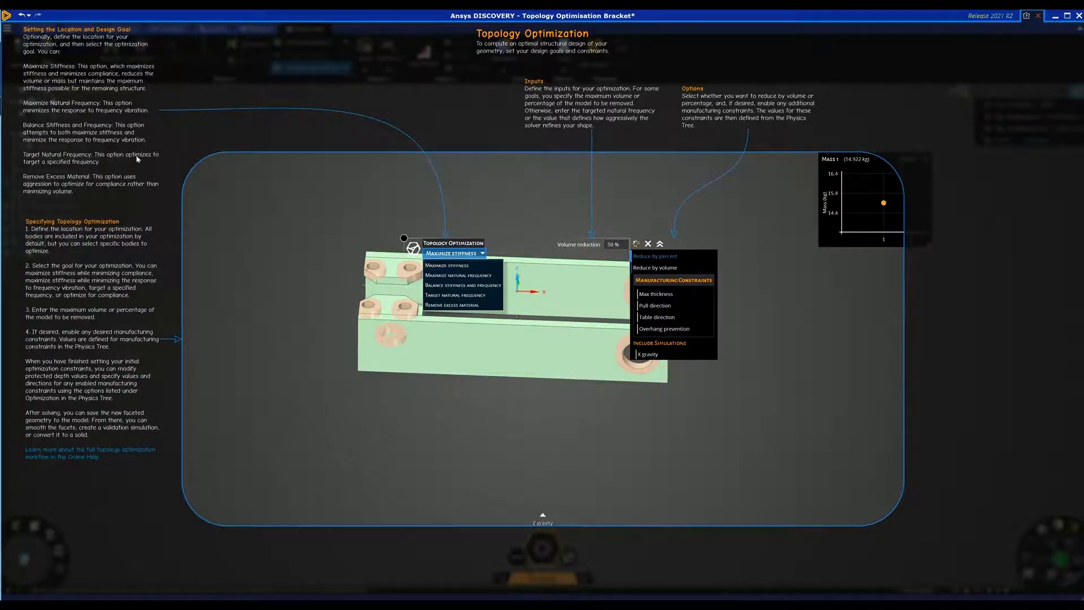
{"action": "mouse_move", "coordinate": [69, 113]}
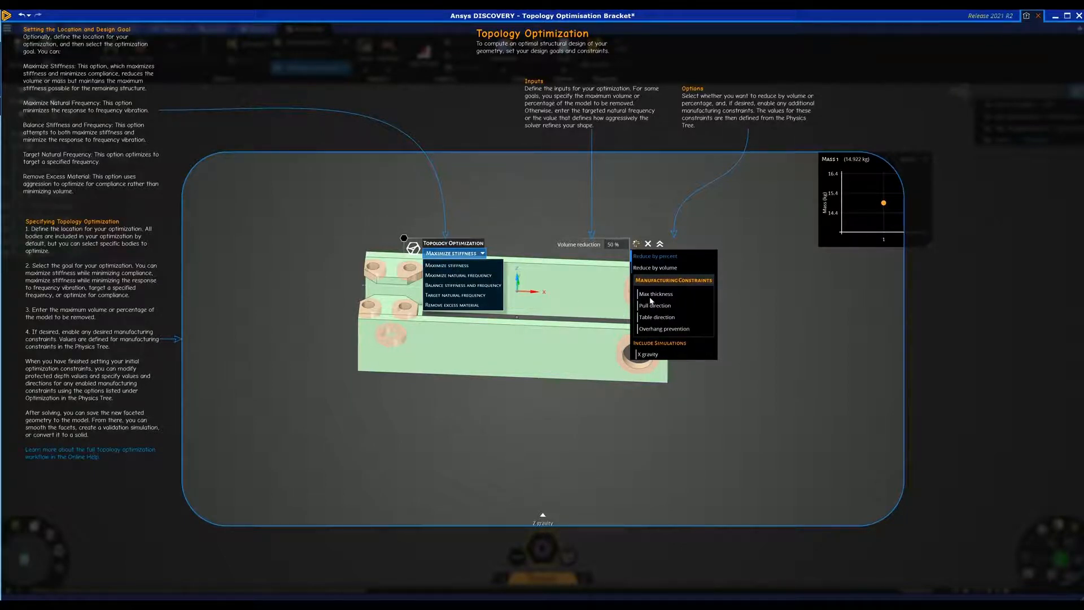
{"action": "mouse_move", "coordinate": [661, 302]}
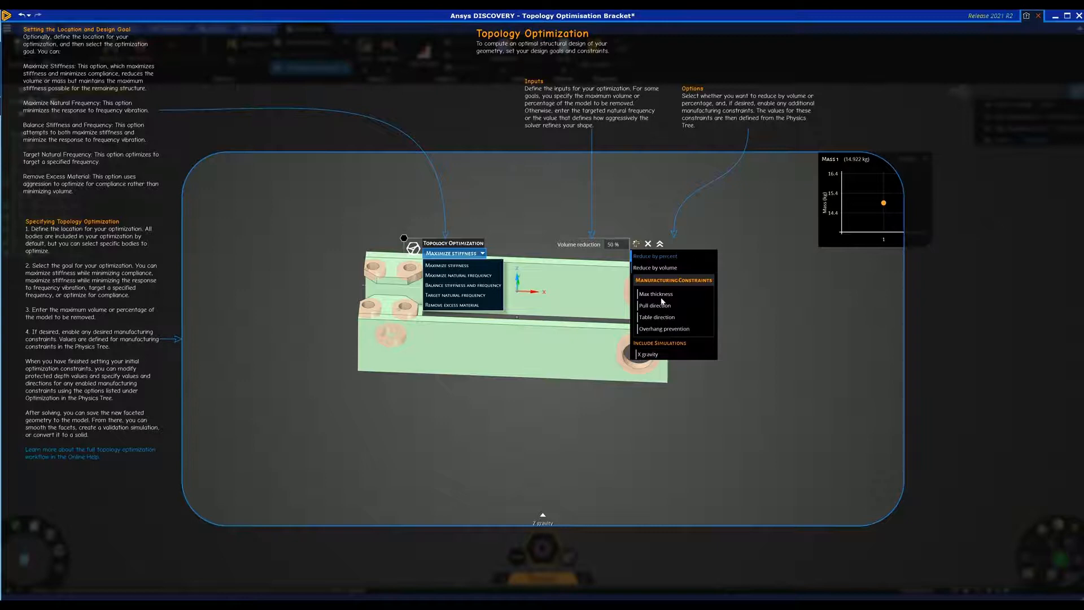
{"action": "mouse_move", "coordinate": [655, 305]}
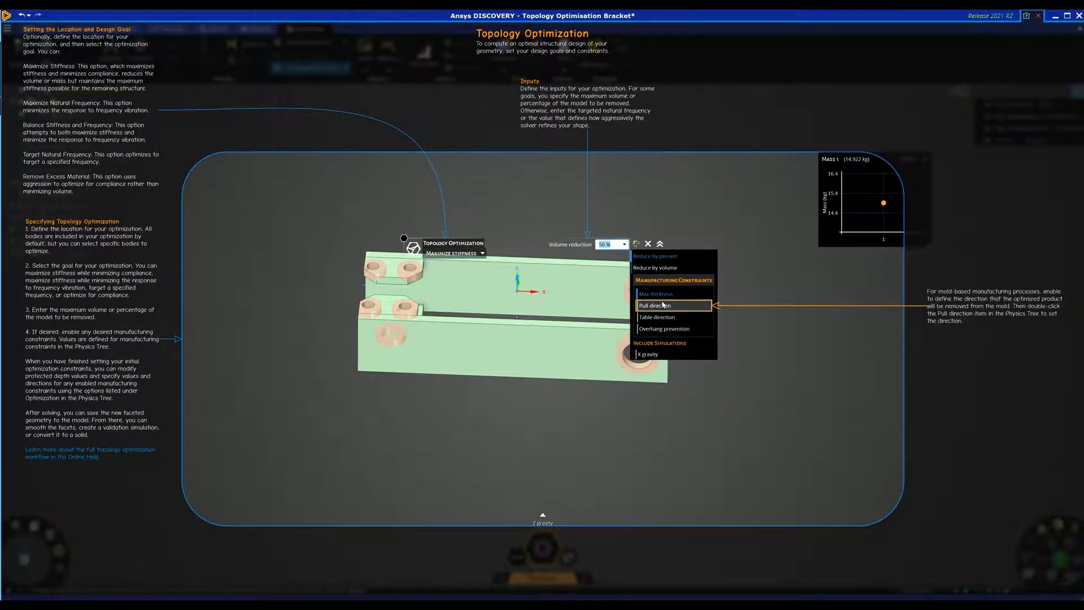
{"action": "mouse_move", "coordinate": [691, 166]}
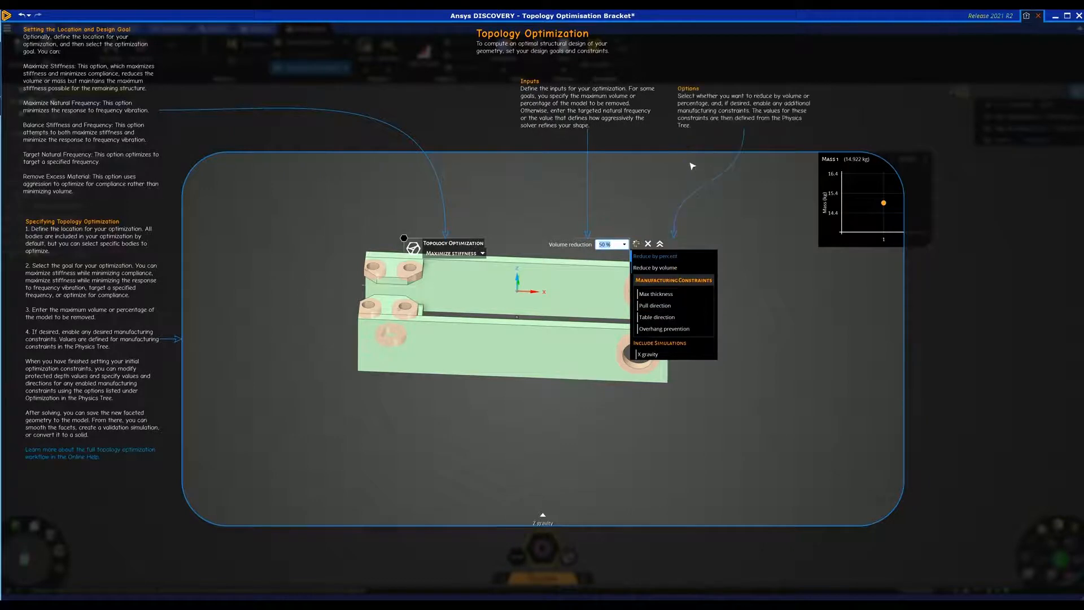
{"action": "mouse_move", "coordinate": [669, 167]}
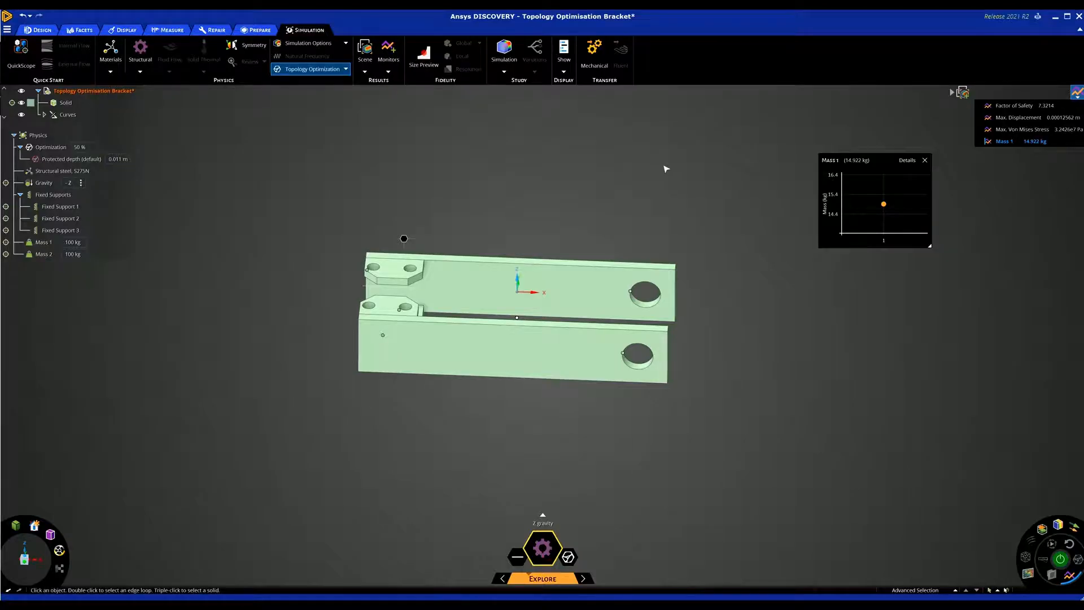
{"action": "mouse_move", "coordinate": [674, 165]}
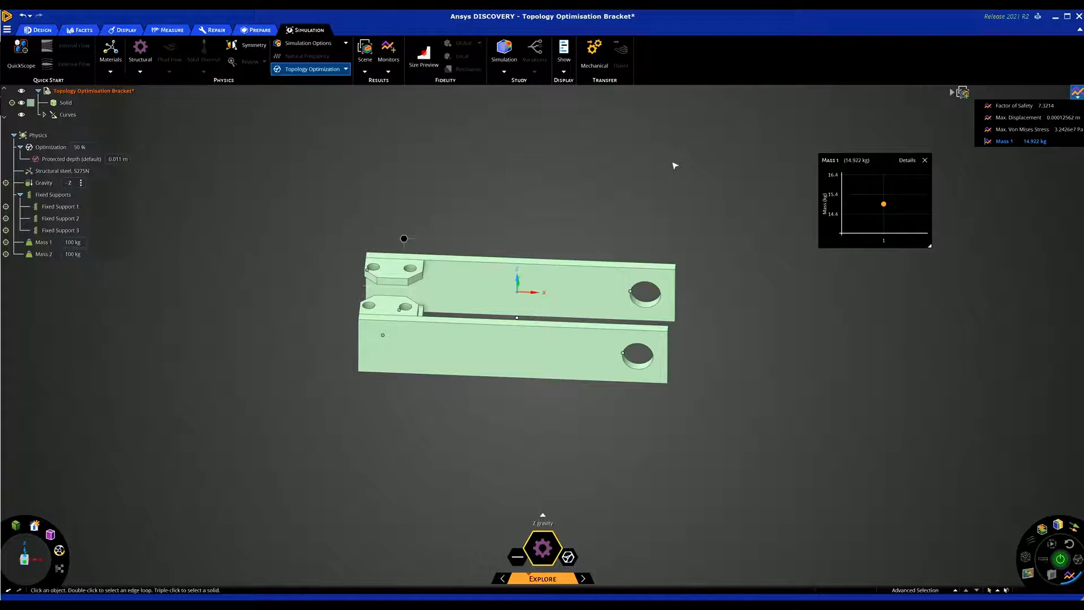
{"action": "mouse_move", "coordinate": [208, 210]}
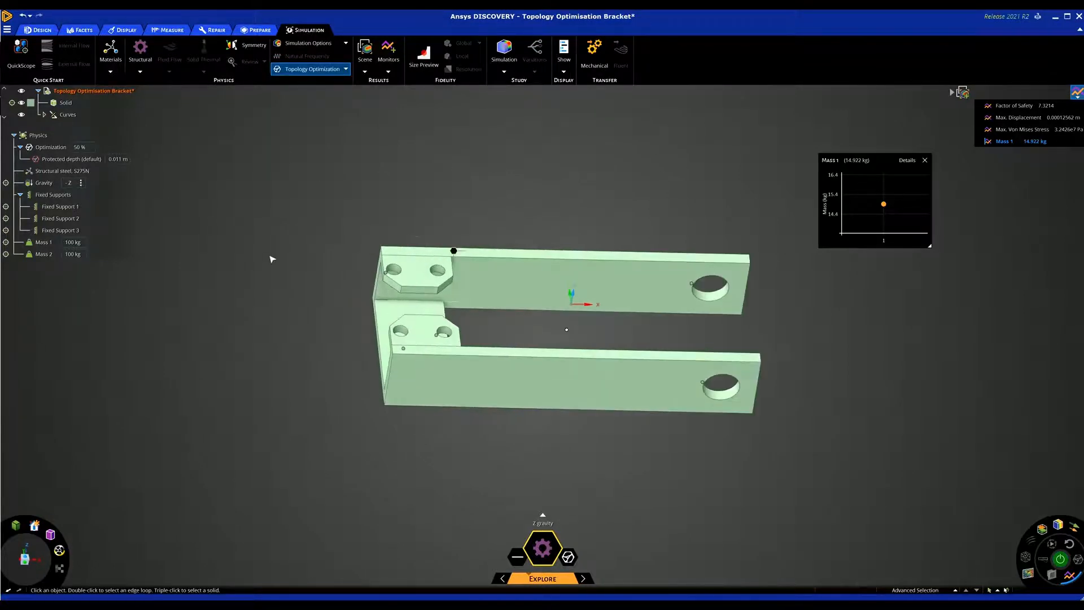
Keep the 50% optimization with the default 0.011 m protected depth around the holes.
{"action": "left_click", "coordinate": [69, 159]}
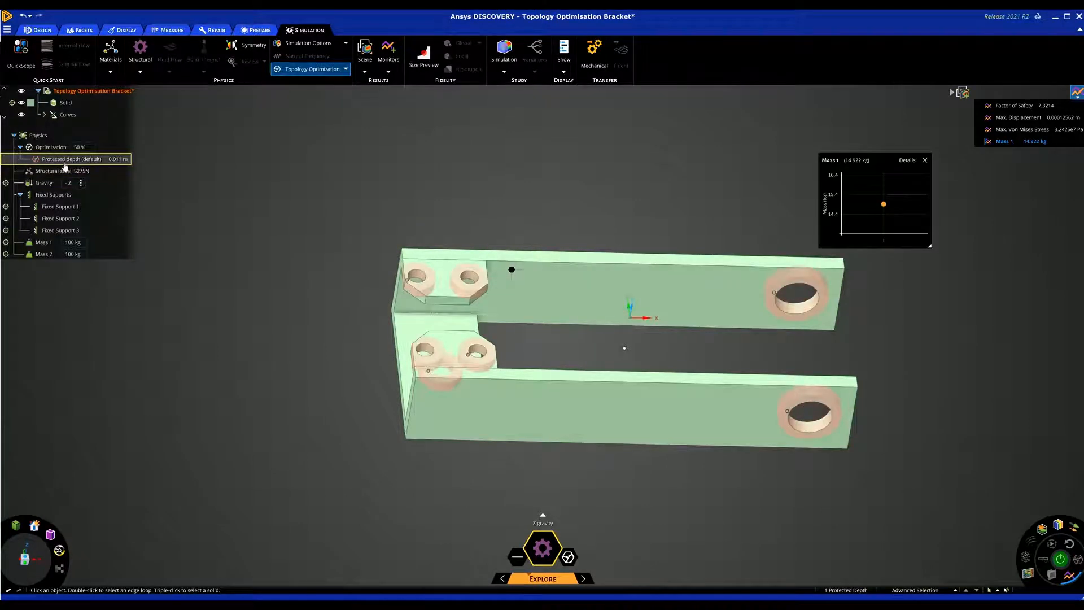
Add a 0.012 m protected depth on the top faces of both bolt pads.
{"action": "left_click", "coordinate": [70, 158]}
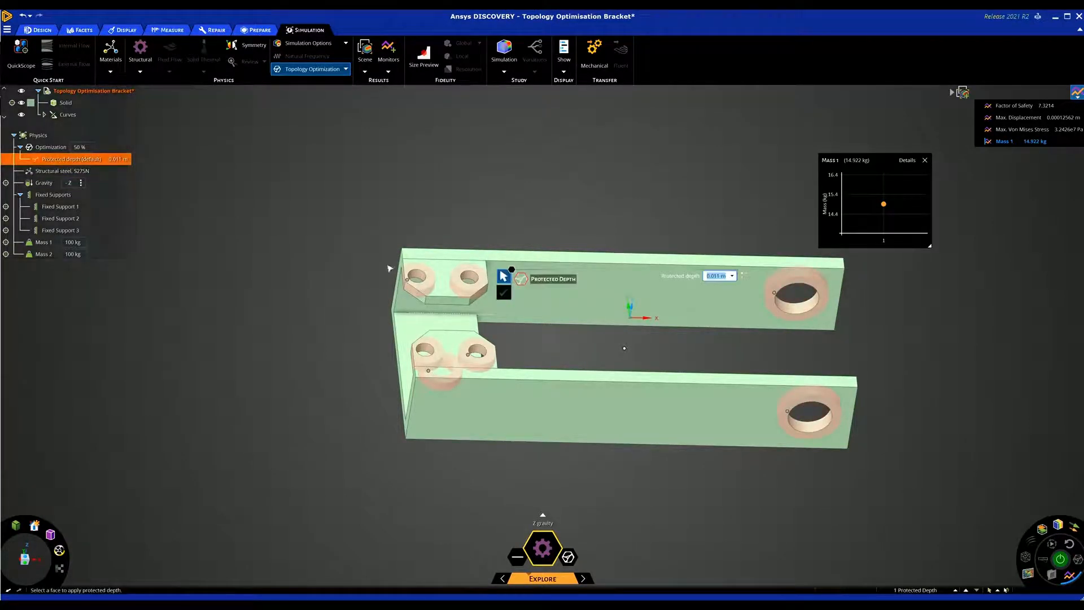
{"action": "left_click", "coordinate": [450, 280]}
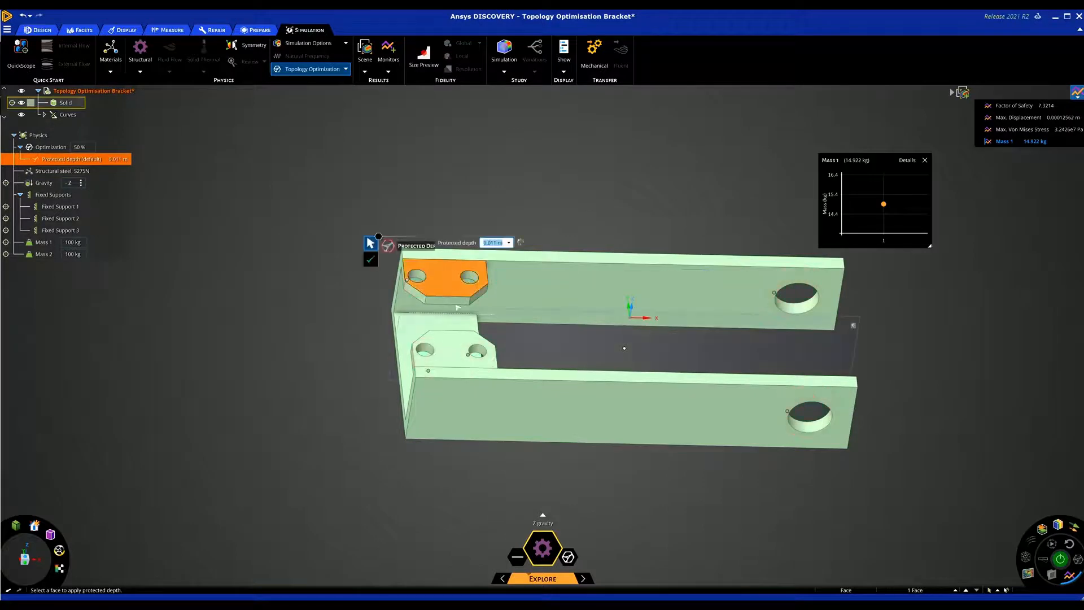
{"action": "left_click", "coordinate": [453, 352]}
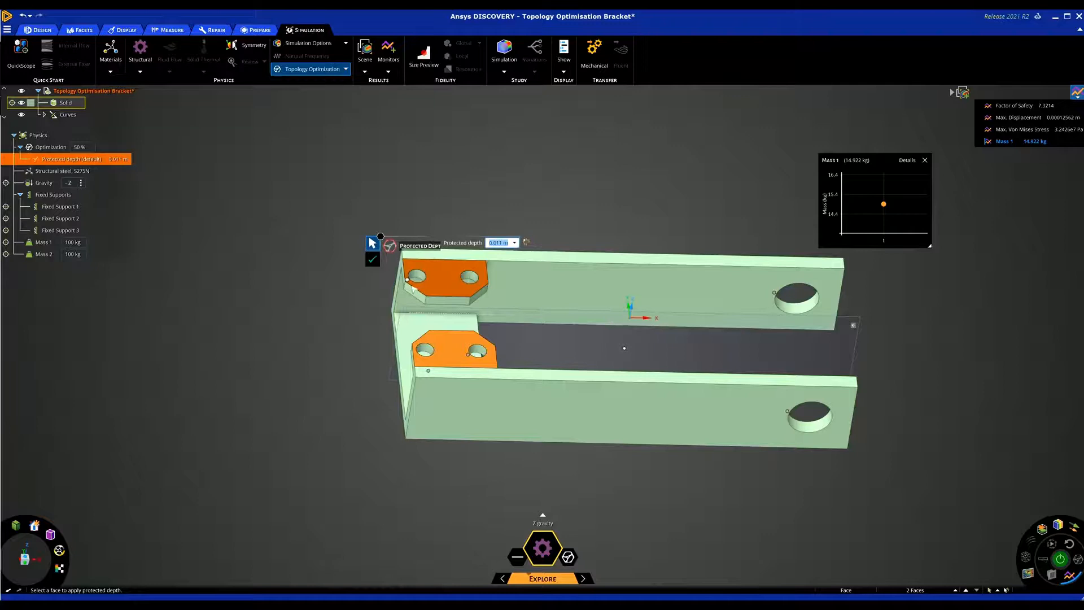
{"action": "triple_click", "coordinate": [500, 242]}
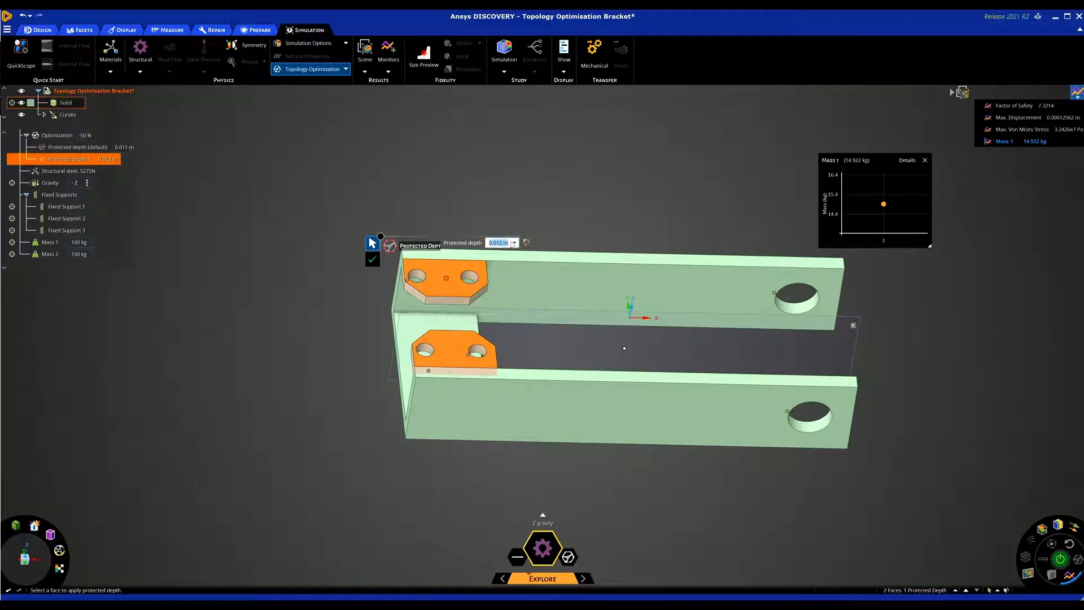
{"action": "left_click", "coordinate": [373, 258]}
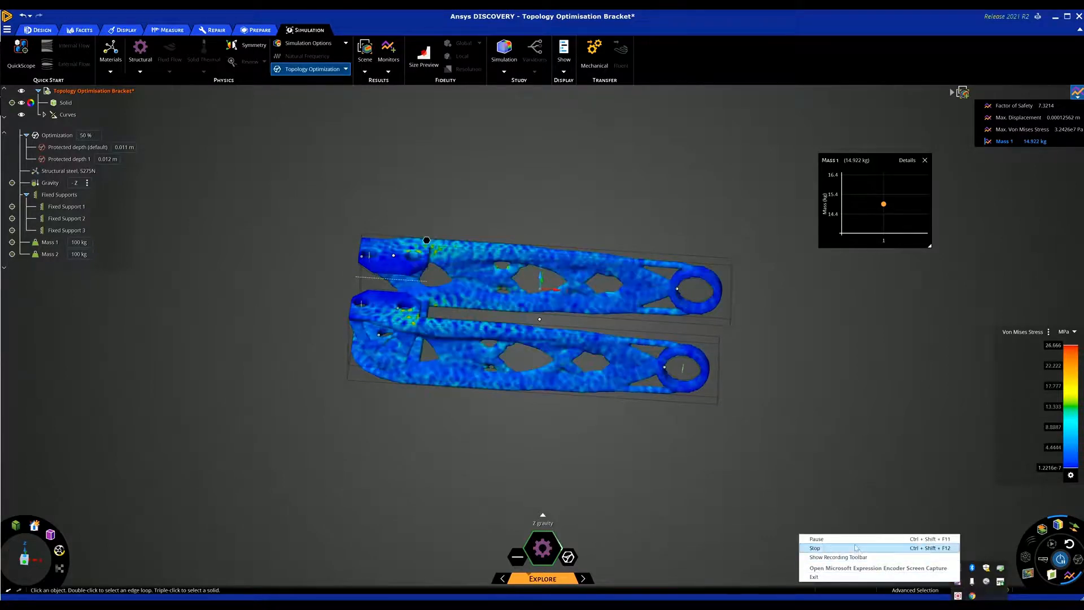
Rerun the optimization, giving a truss-form bracket of about 7.28 kg with safety factor near 4.26.
{"action": "left_click", "coordinate": [815, 548]}
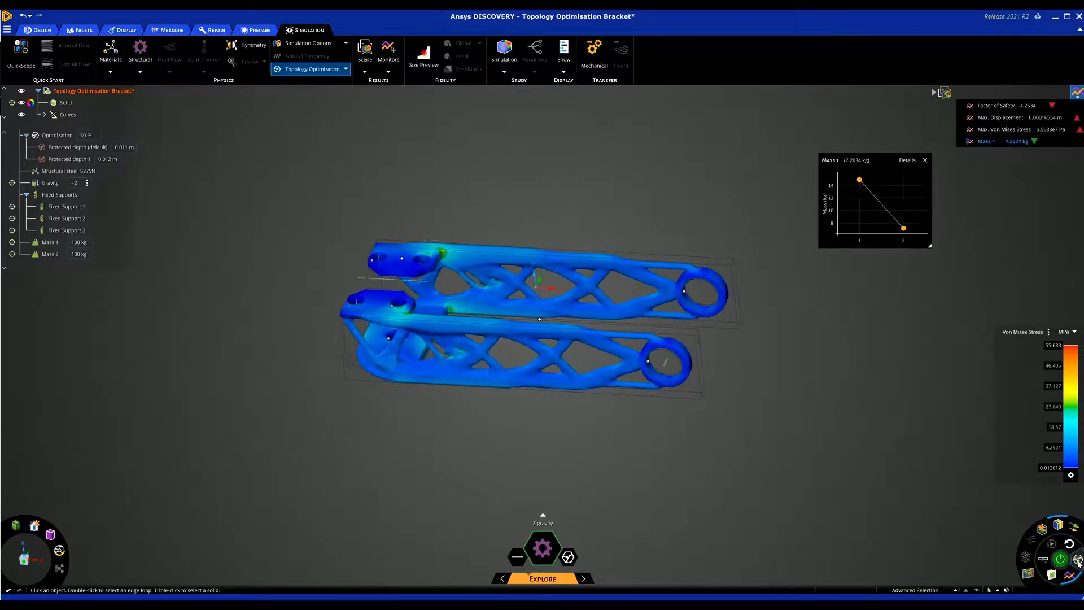
{"action": "mouse_move", "coordinate": [1049, 558]}
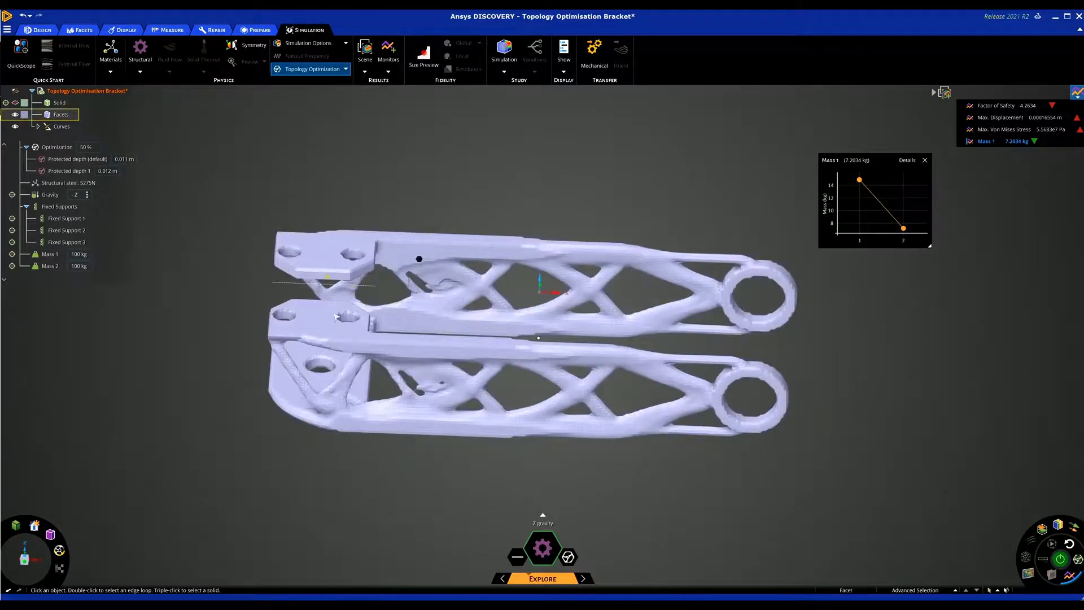
Compare the original Solid and the new Facets body in the Structure tree.
{"action": "left_click", "coordinate": [59, 103]}
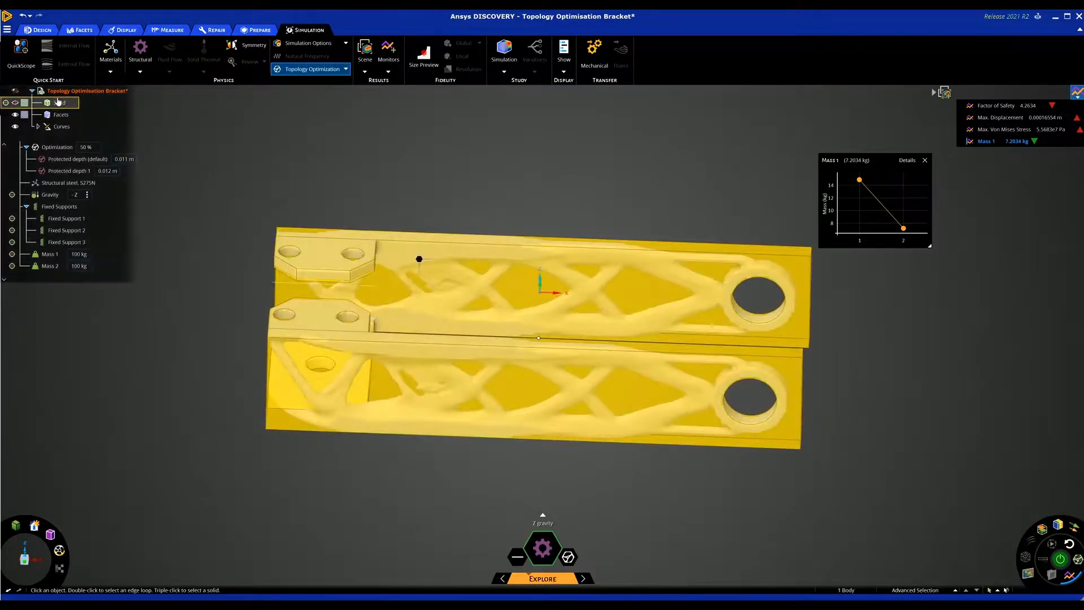
{"action": "left_click", "coordinate": [61, 114]}
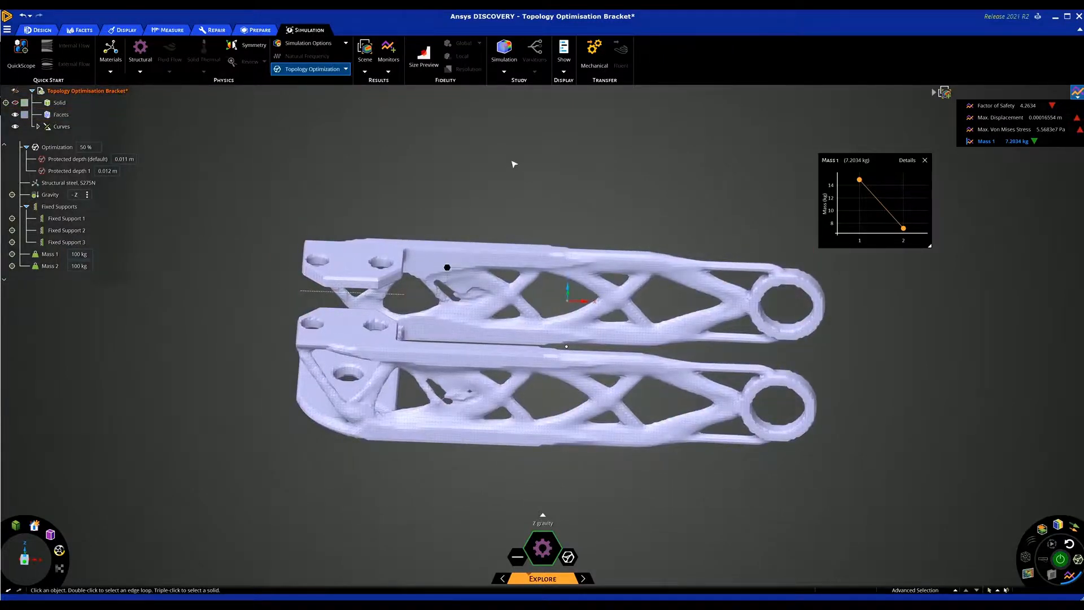
{"action": "left_click", "coordinate": [61, 114]}
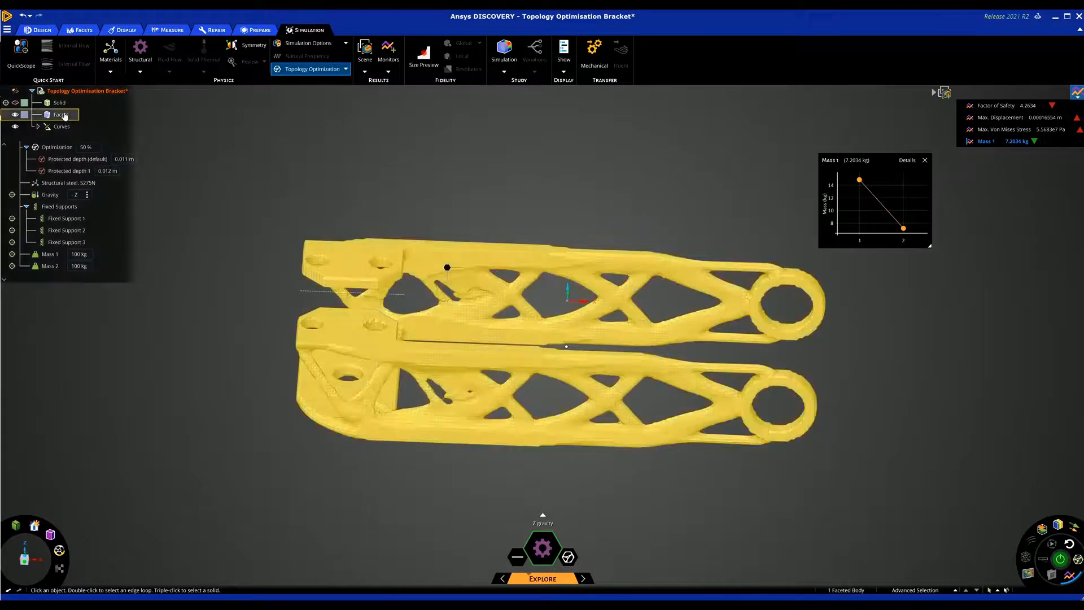
Bring up the Facets body's actions, including Create Validation Simulation, smoothing and convert to solid.
{"action": "right_click", "coordinate": [61, 115]}
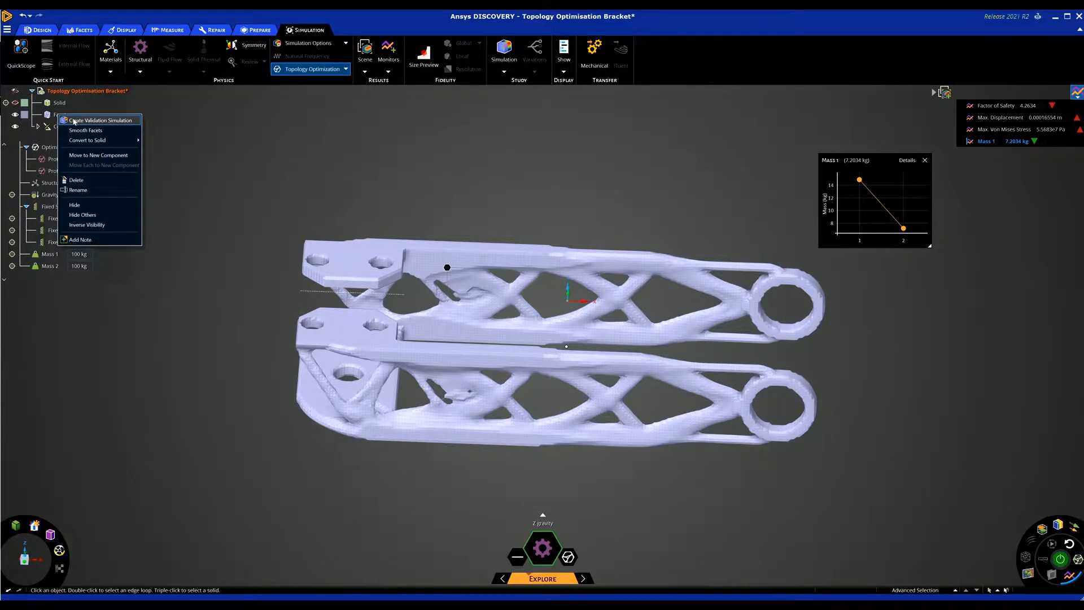
{"action": "mouse_move", "coordinate": [78, 130]}
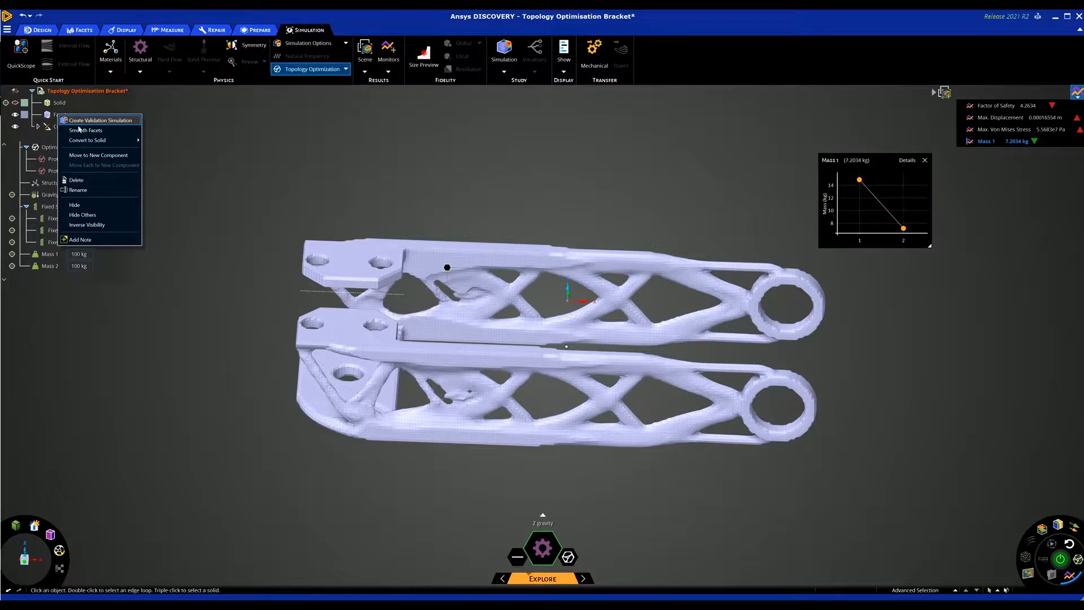
{"action": "mouse_move", "coordinate": [87, 140]}
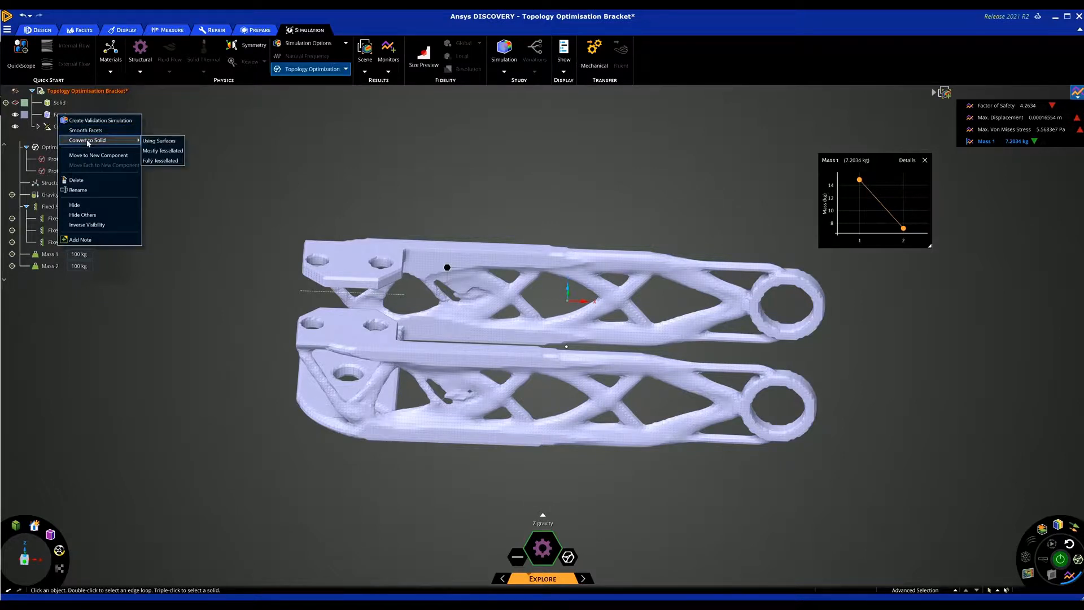
{"action": "mouse_move", "coordinate": [86, 130]}
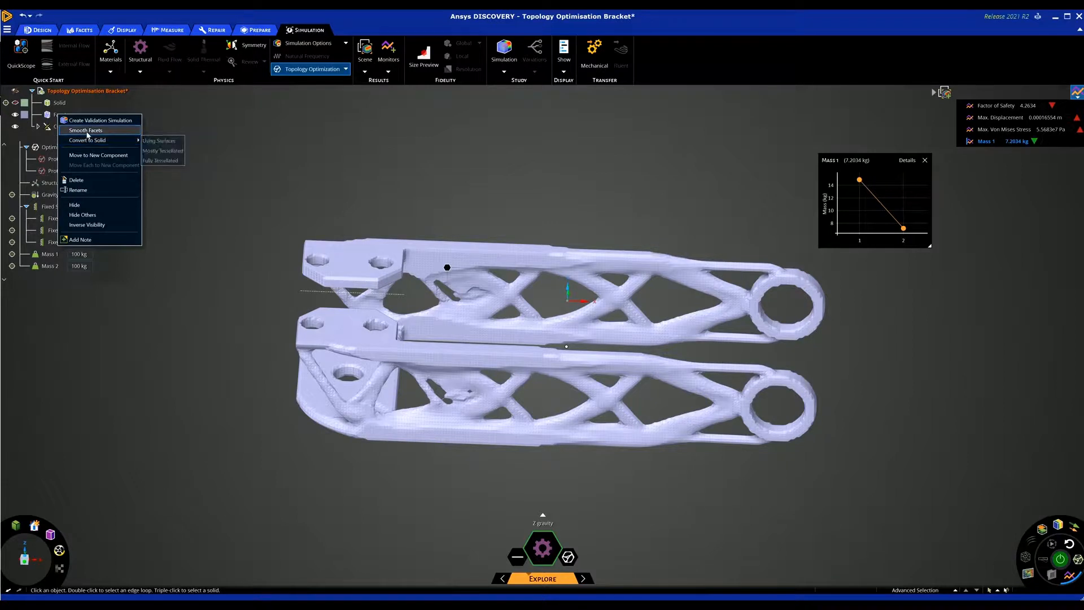
{"action": "mouse_move", "coordinate": [85, 130]}
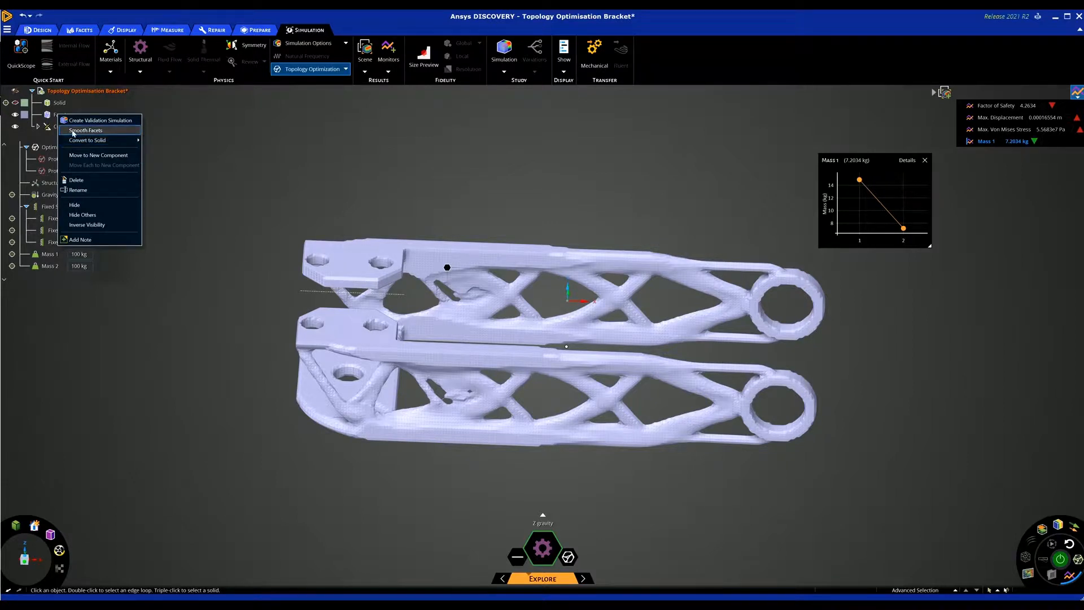
{"action": "mouse_move", "coordinate": [269, 158]}
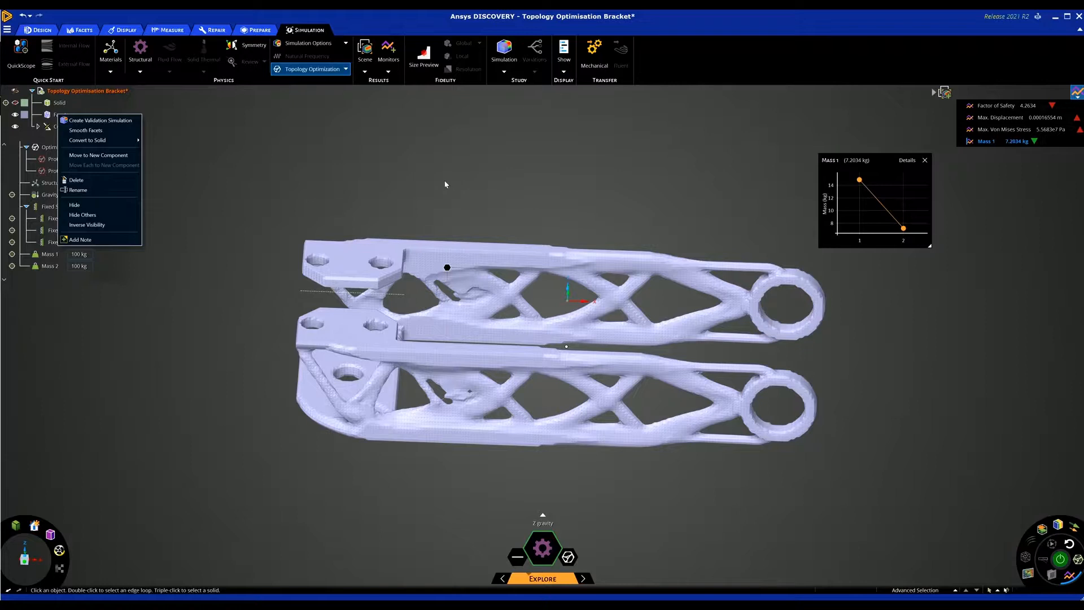
{"action": "mouse_move", "coordinate": [99, 121]}
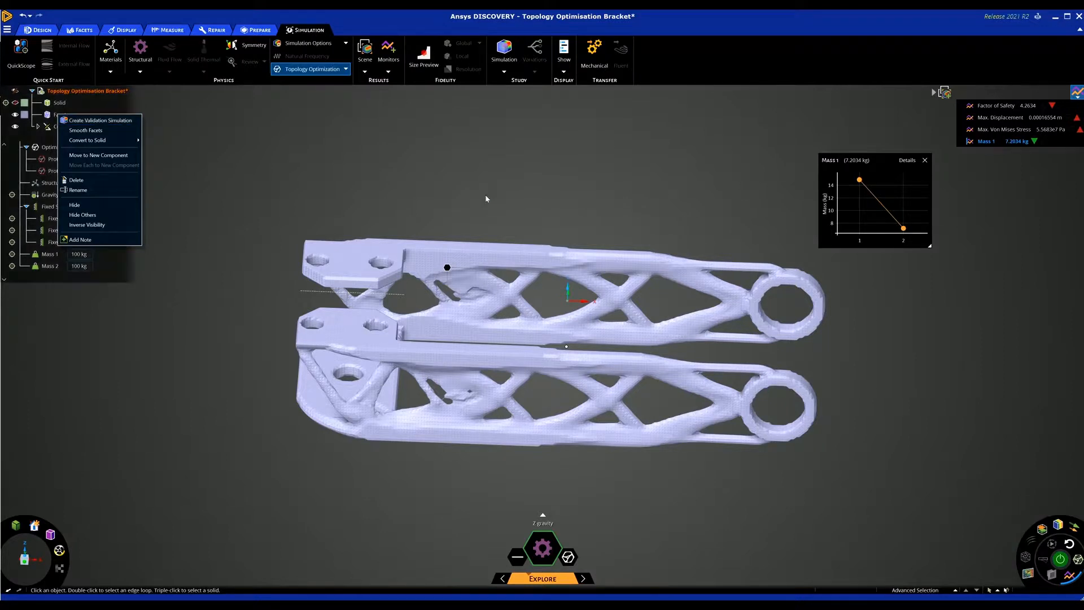
{"action": "mouse_move", "coordinate": [490, 232]}
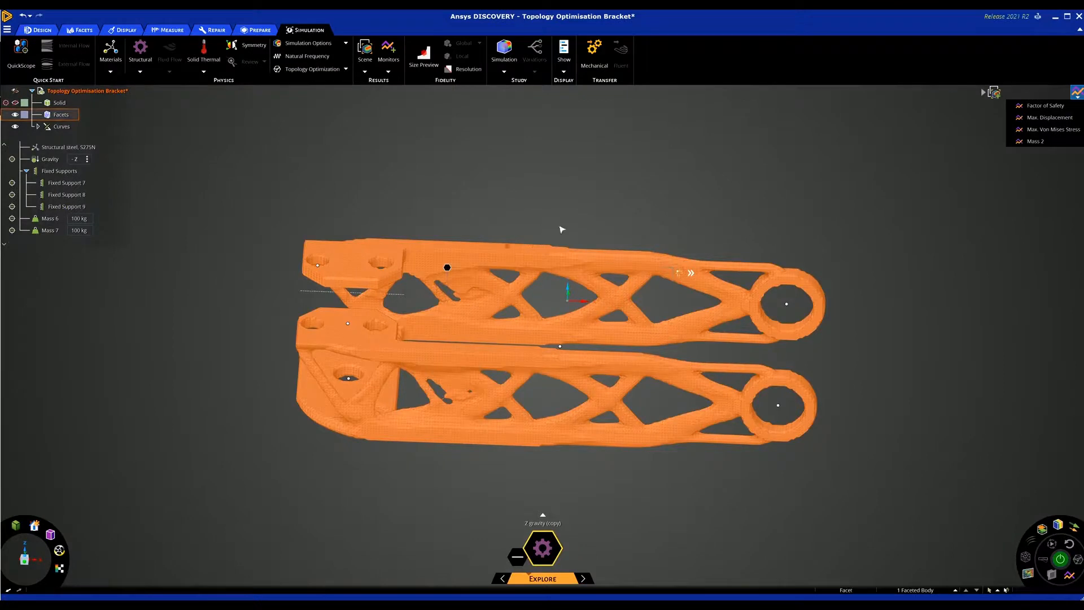
View the solved Displacement legend (safety factor about 2.52) and the list of result types.
{"action": "left_click", "coordinate": [630, 488]}
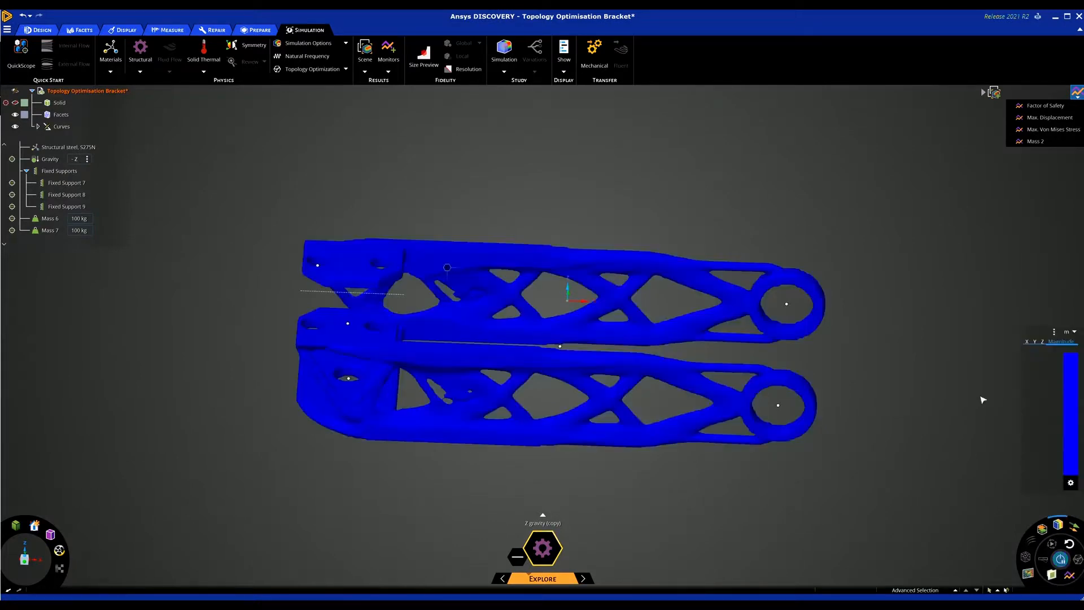
{"action": "left_click", "coordinate": [1053, 117]}
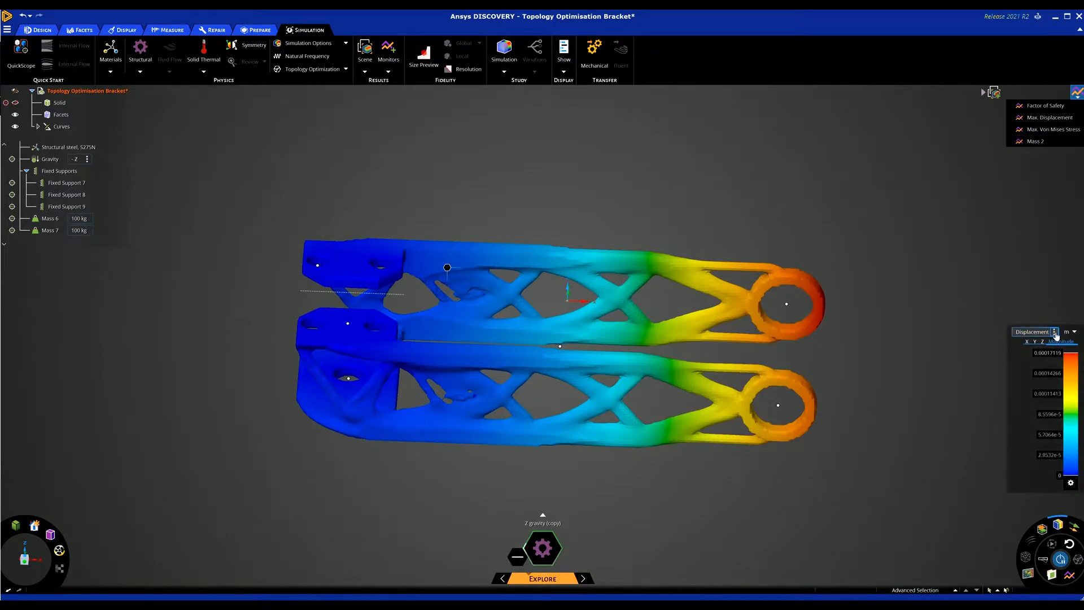
{"action": "left_click", "coordinate": [1074, 332]}
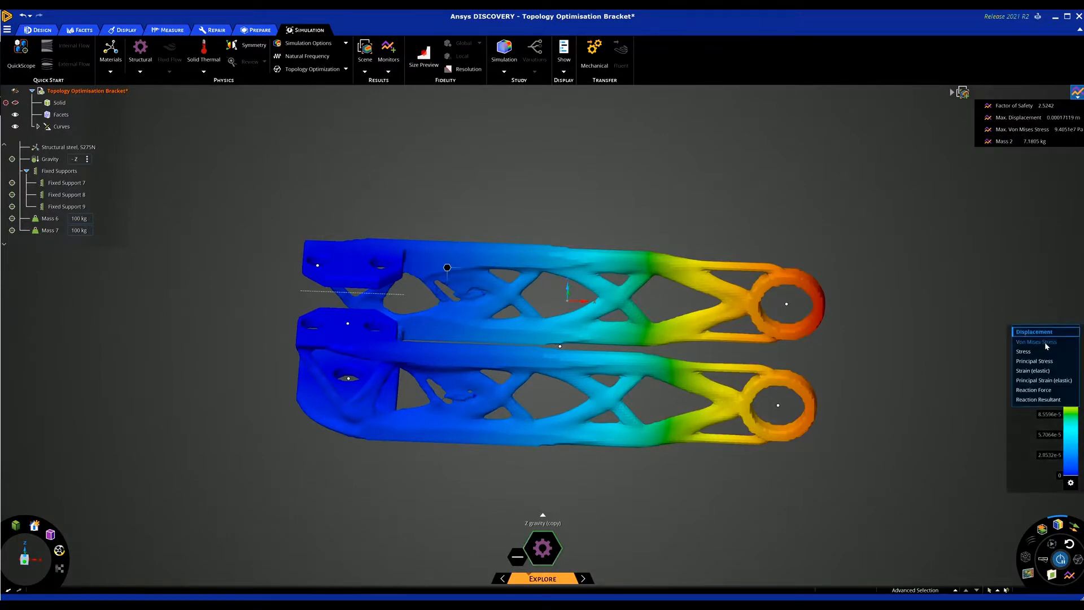
Switch results to Von Mises stress in MPa (peak near 94 MPa) and check the Max. Displacement monitor.
{"action": "left_click", "coordinate": [1036, 341]}
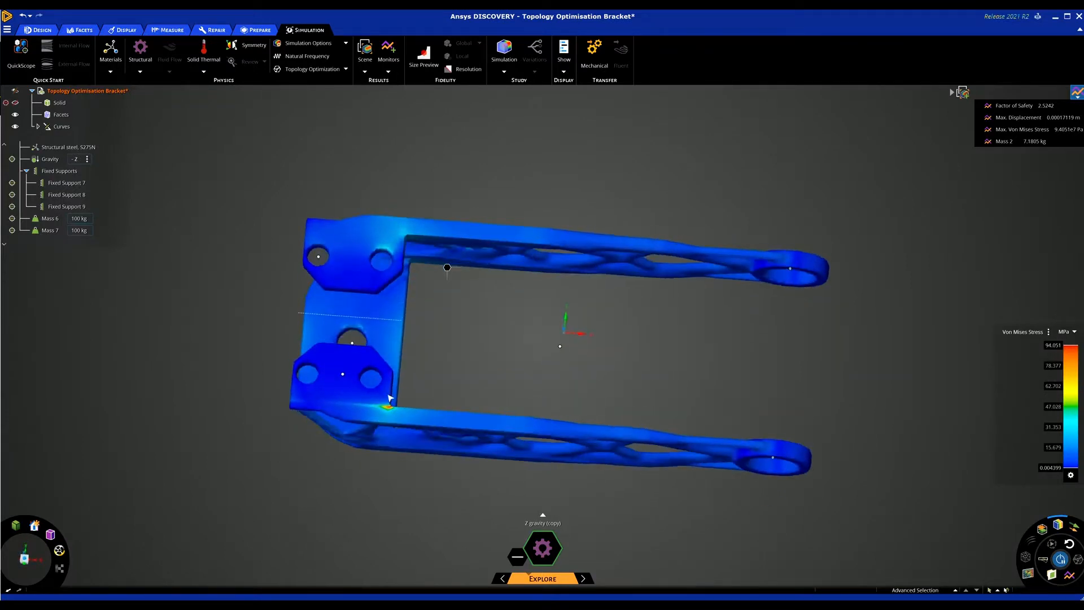
{"action": "mouse_move", "coordinate": [394, 410]}
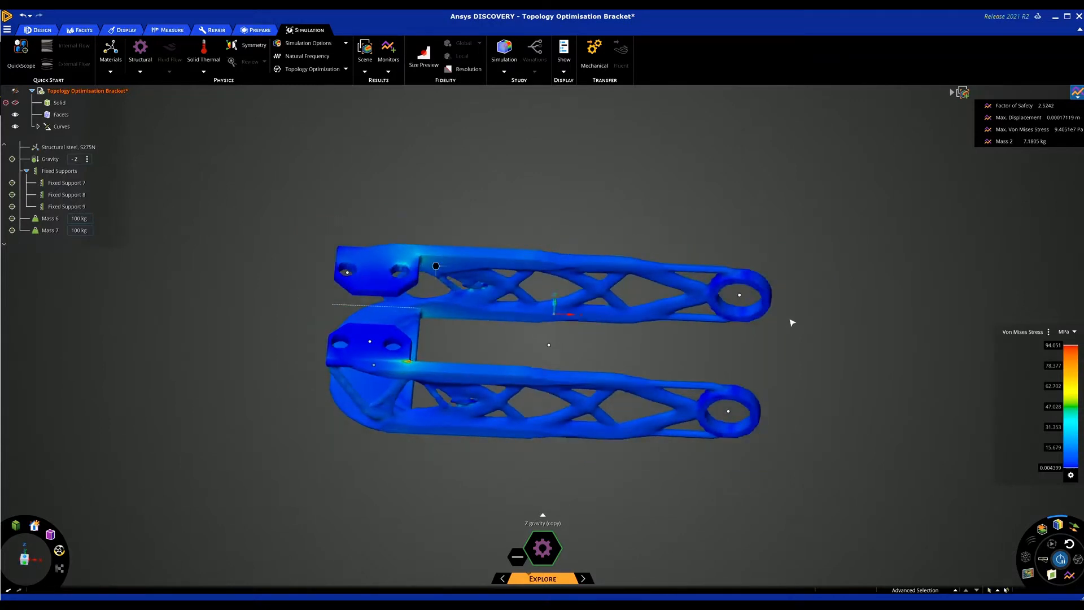
{"action": "left_click", "coordinate": [1016, 105]}
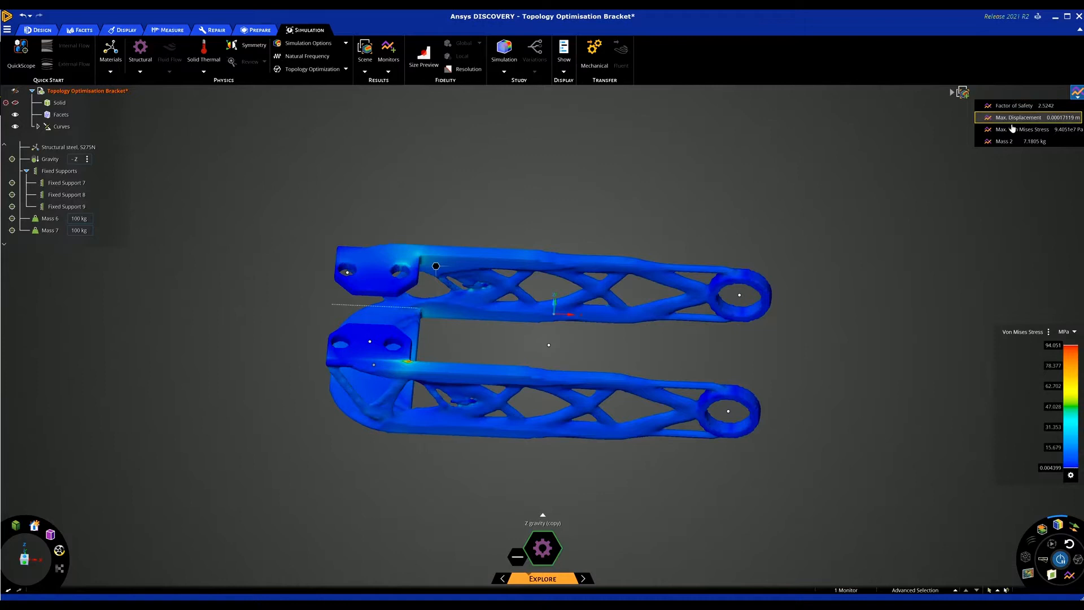
{"action": "left_click", "coordinate": [1024, 141]}
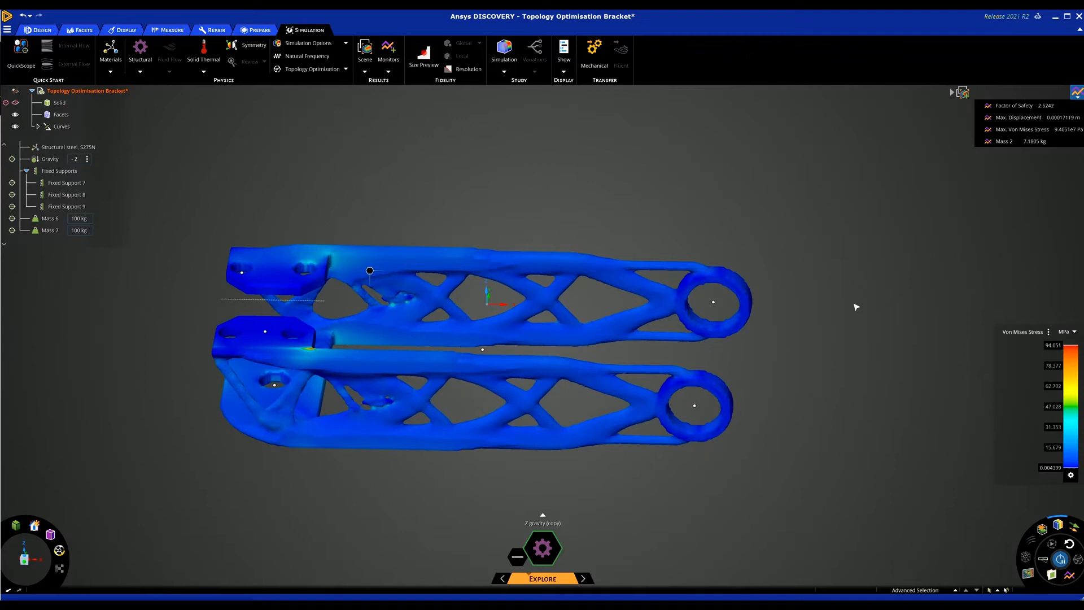
{"action": "mouse_move", "coordinate": [936, 420]}
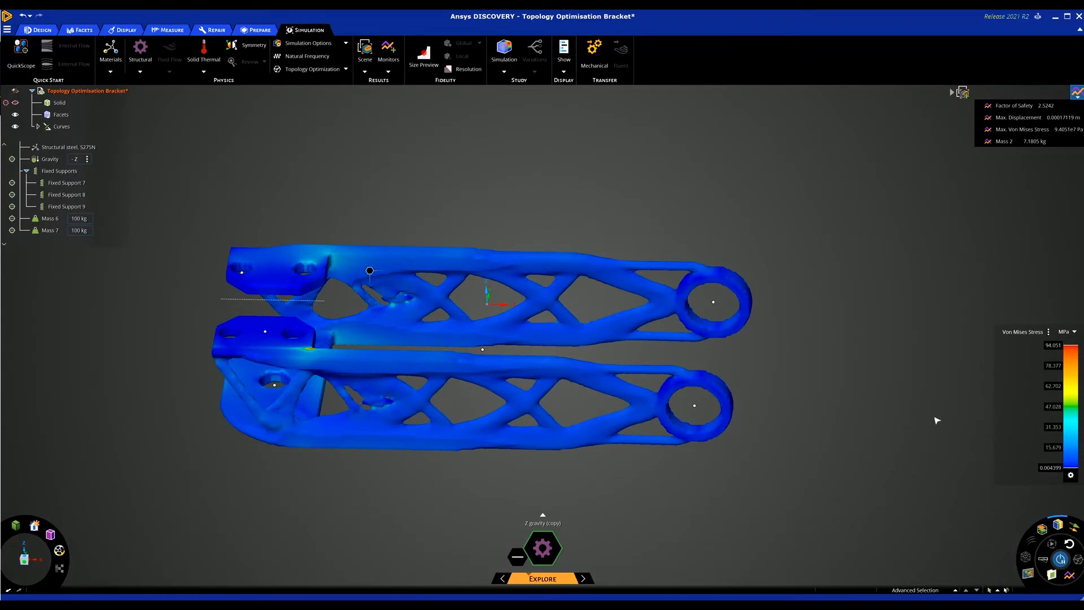